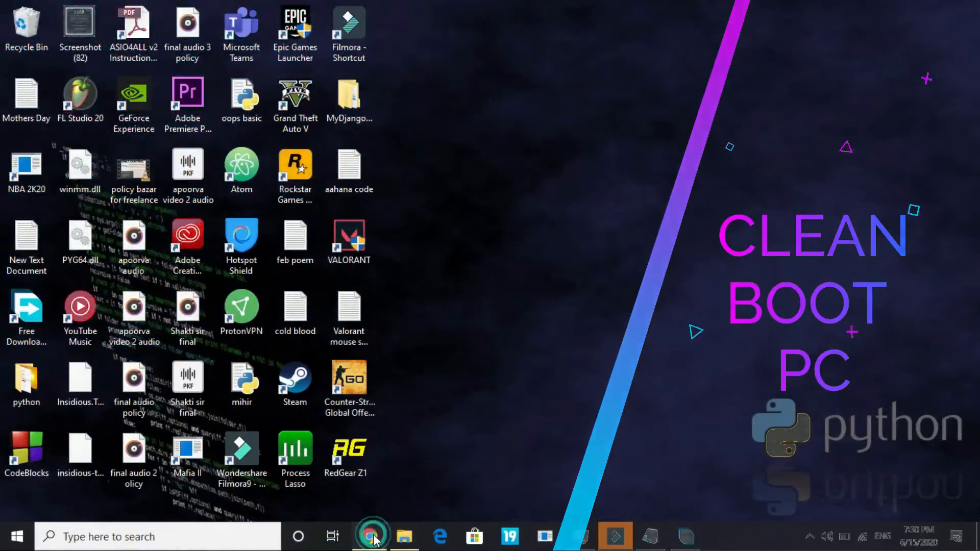
Bring up the clean boot video, then search 'cmd' and launch Command Prompt.
left_click(370, 536)
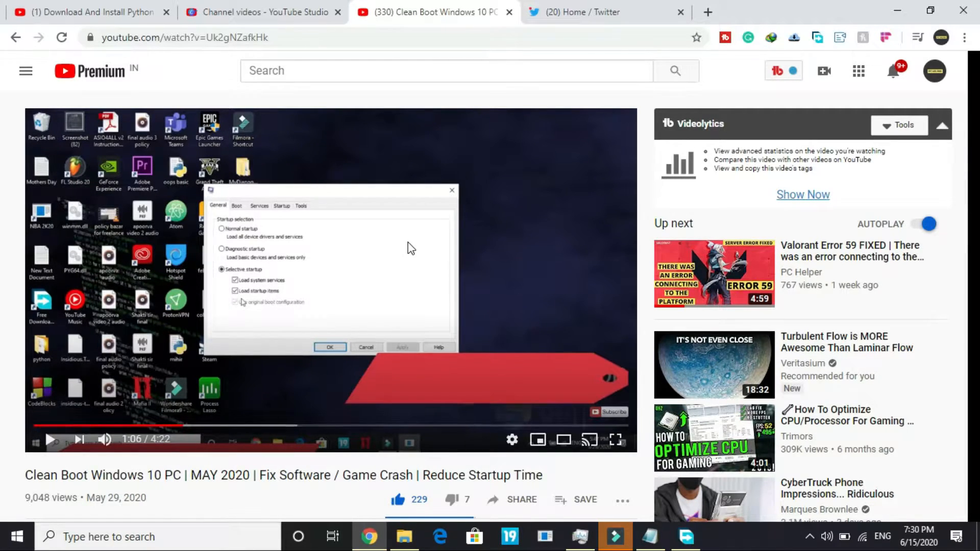
mouse_move(247, 445)
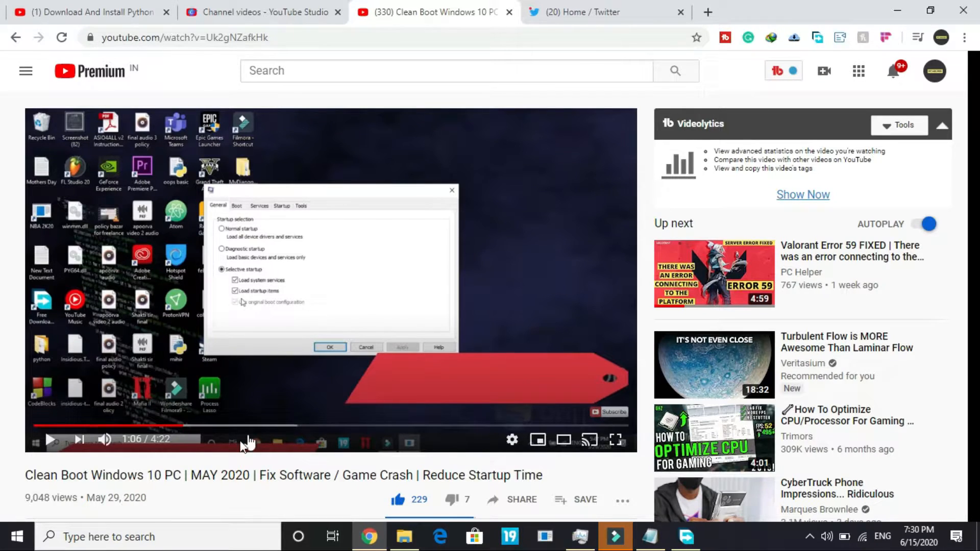
scroll("down", 3)
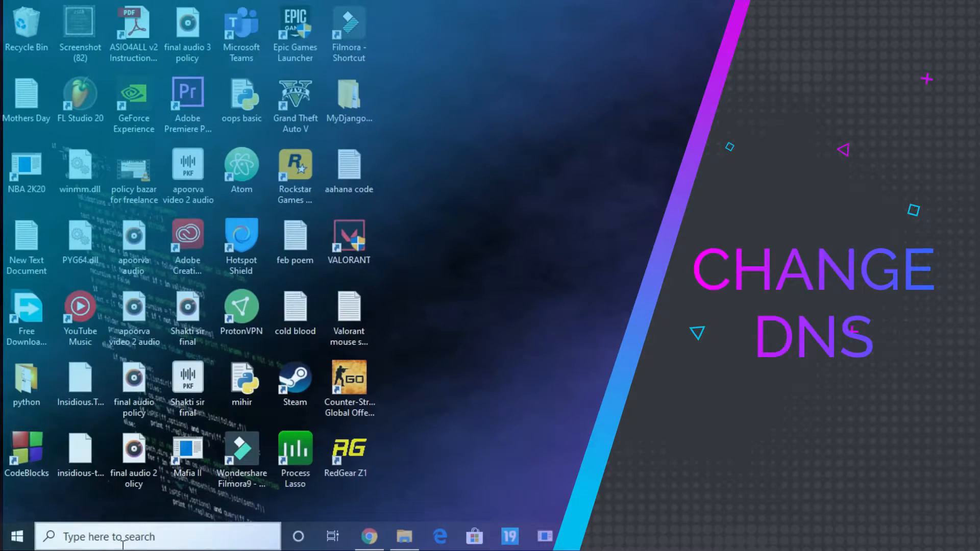
type("cm")
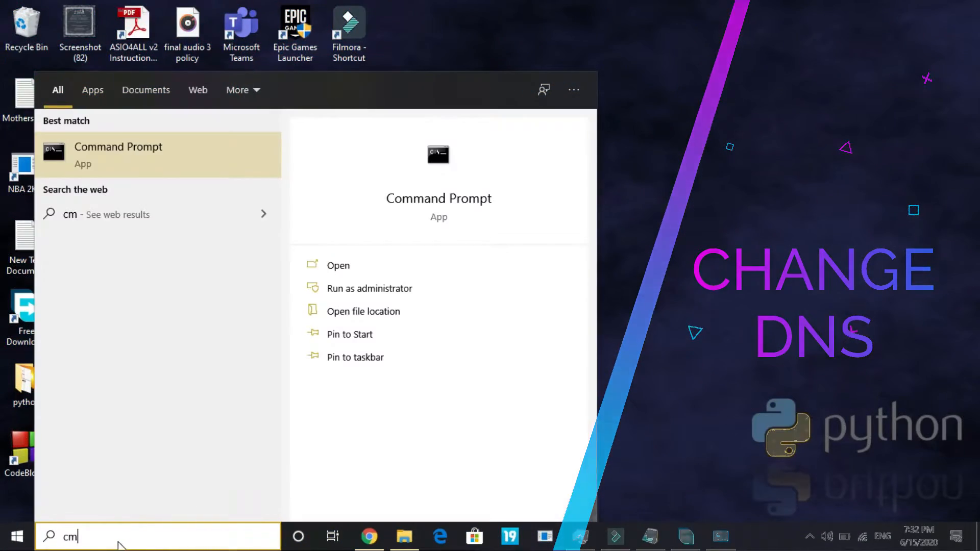
type("d")
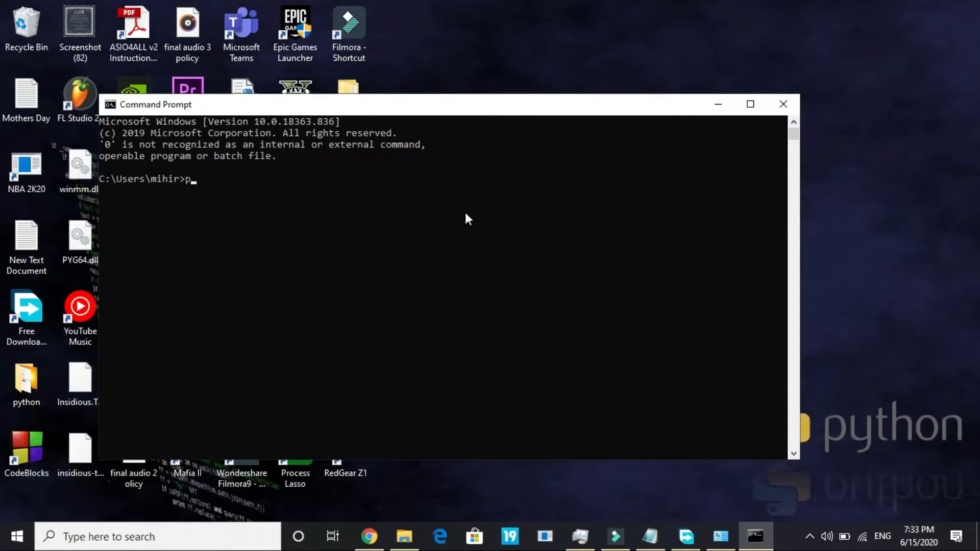
Ping 1.1.1.1 and 8.8.8.8 to compare response times (about 9 ms vs 26 ms).
type("ing 1.1.1.1")
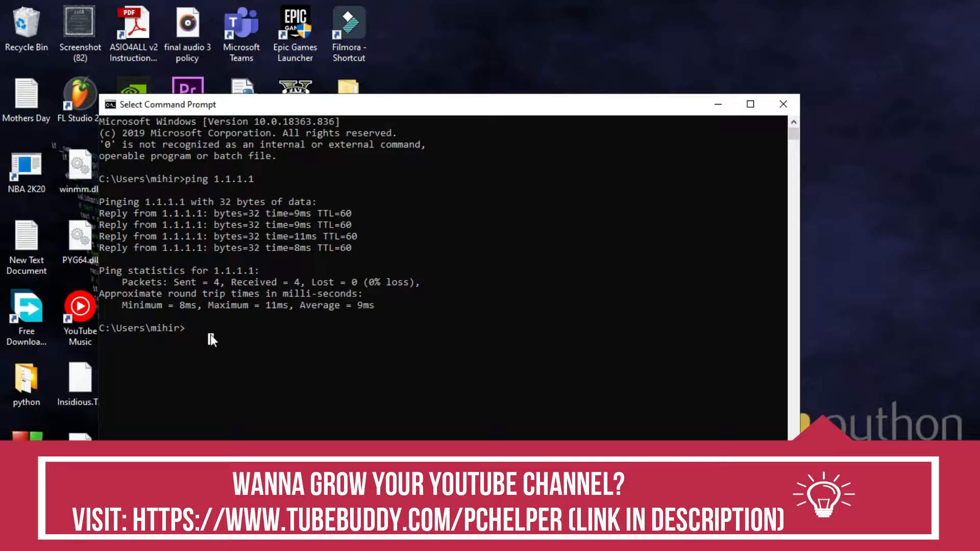
type("ping 8")
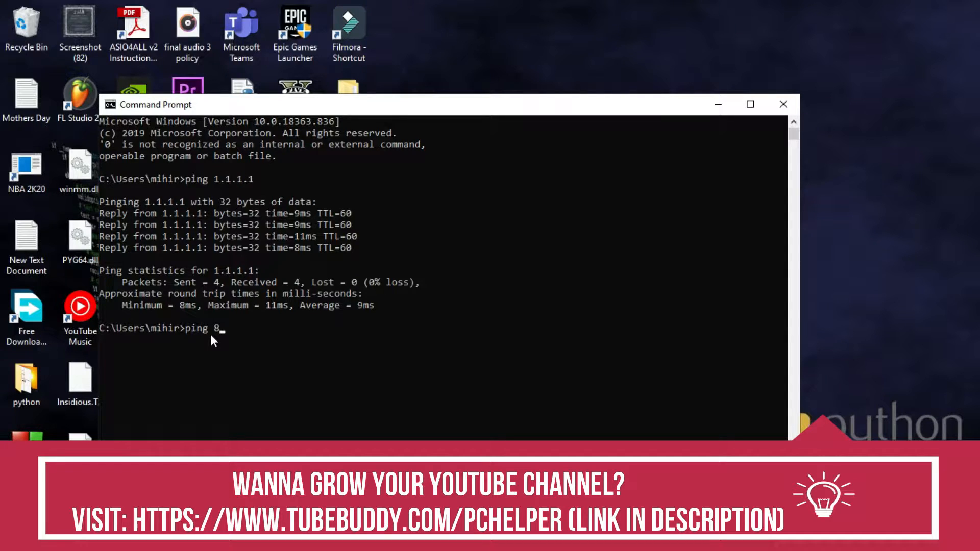
type(".8.8.8")
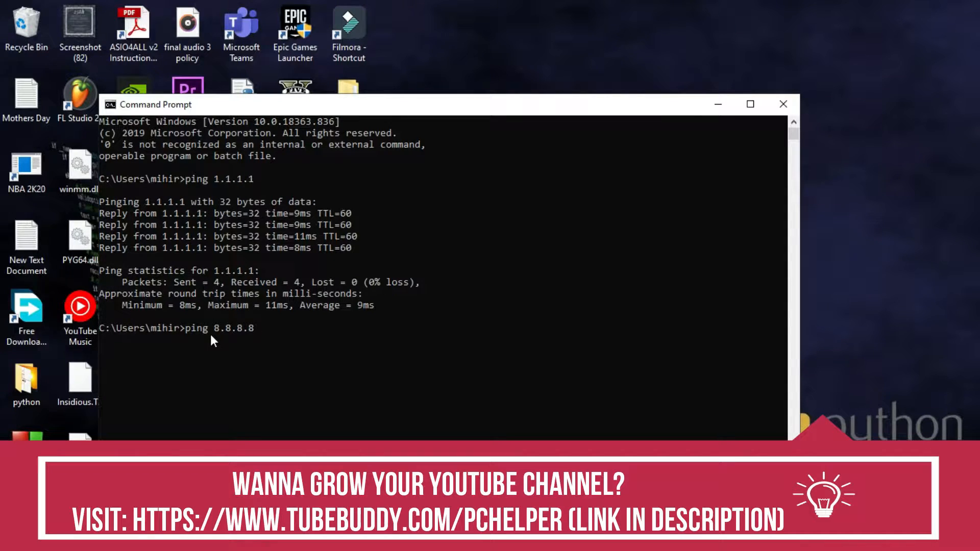
key("Return")
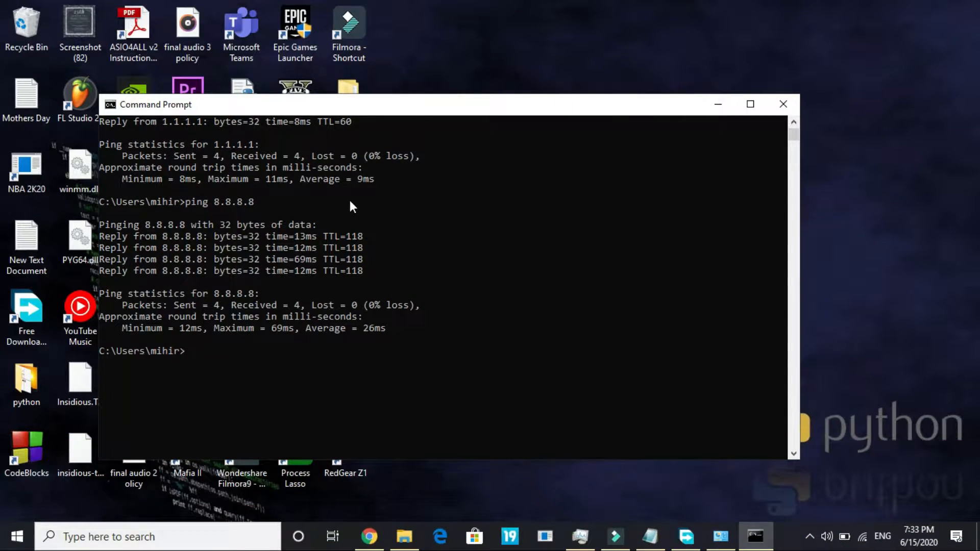
left_click(359, 194)
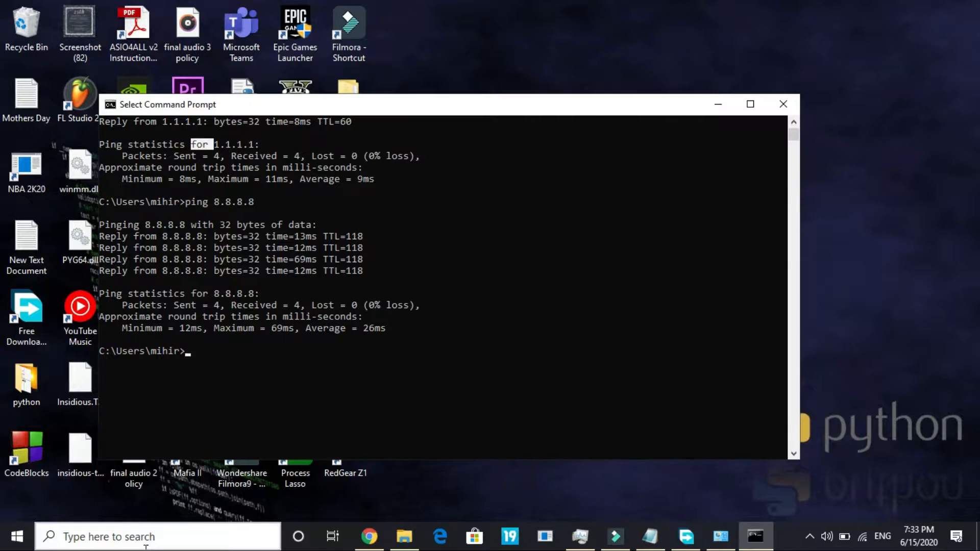
Search network connections and reach the Wi-Fi connection's properties for manual IPv4 DNS entry.
type("netw")
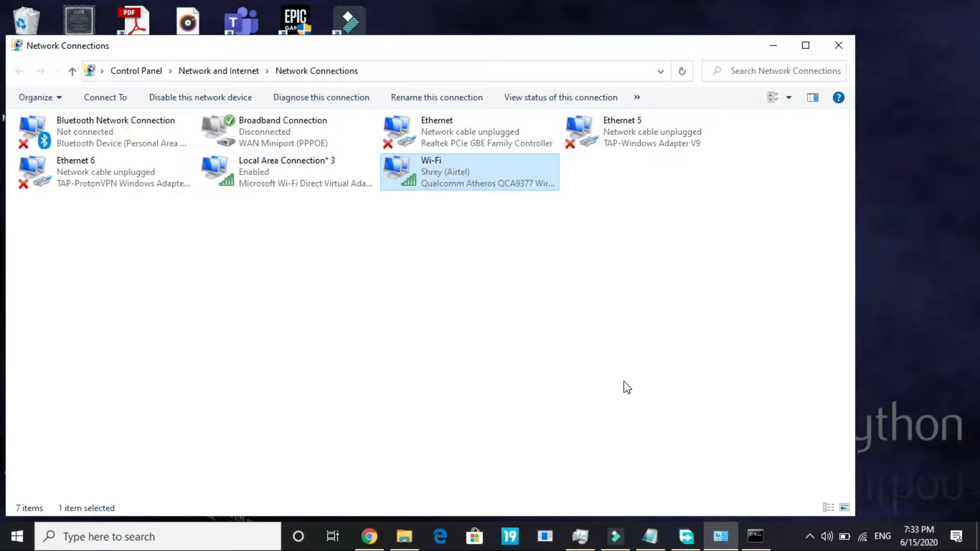
mouse_move(439, 177)
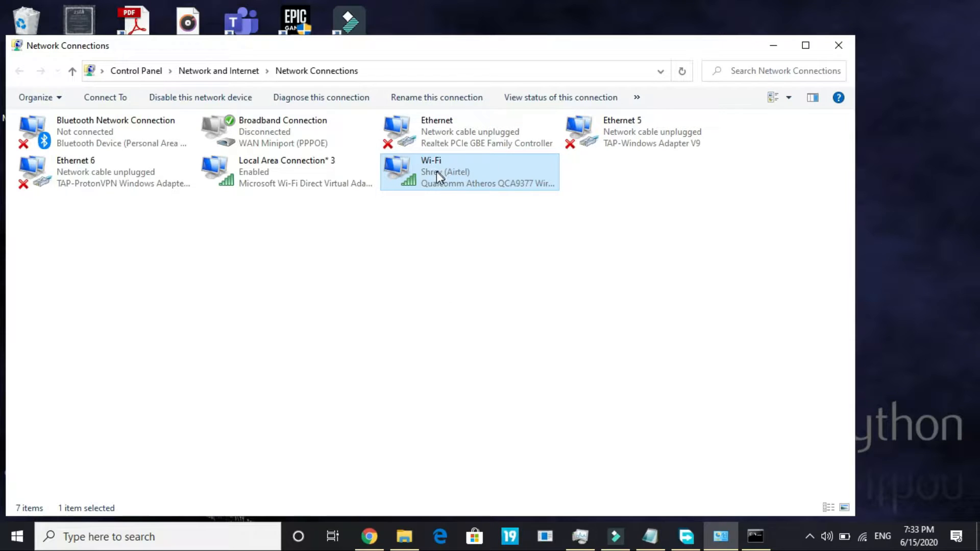
double_click(431, 172)
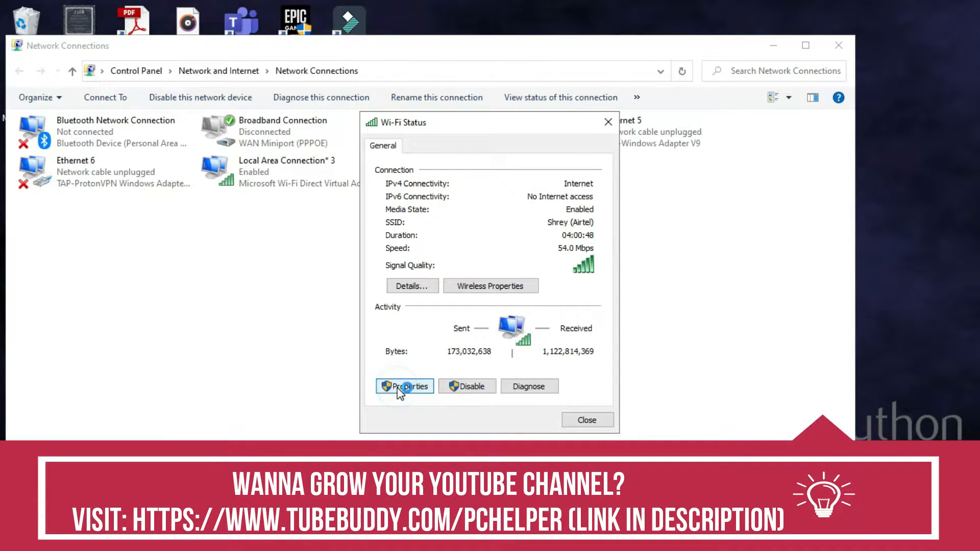
left_click(404, 386)
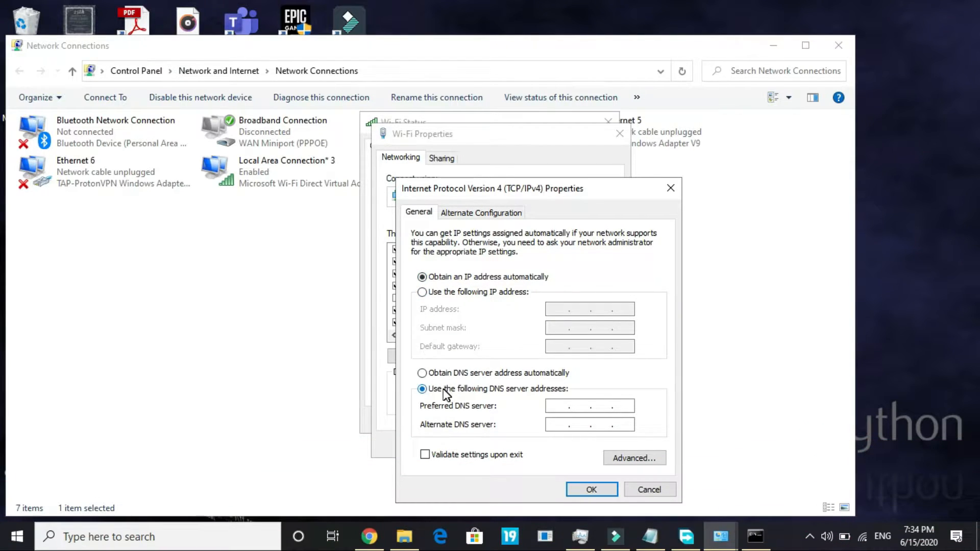
mouse_move(603, 410)
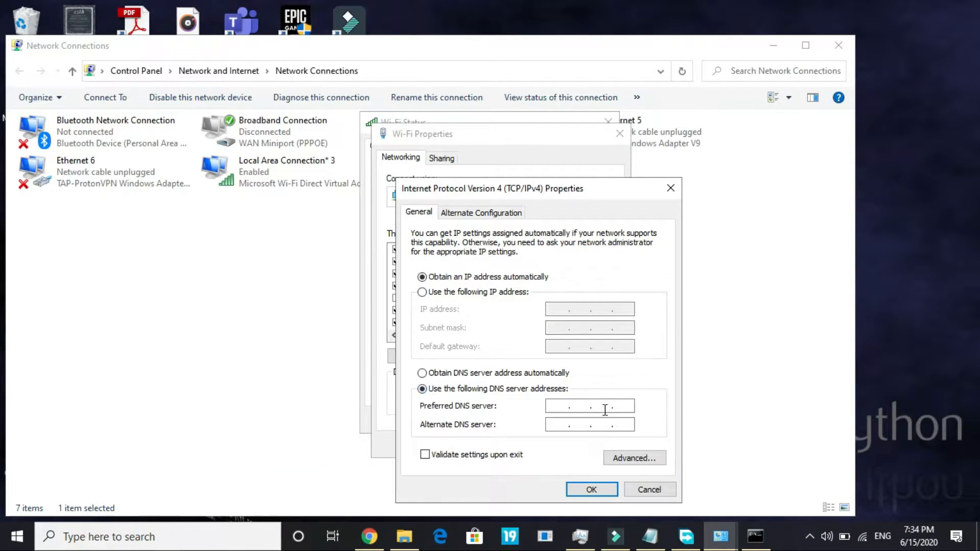
Enter 1.1.1.1 as preferred DNS and fill in the alternate DNS server address.
left_click(755, 536)
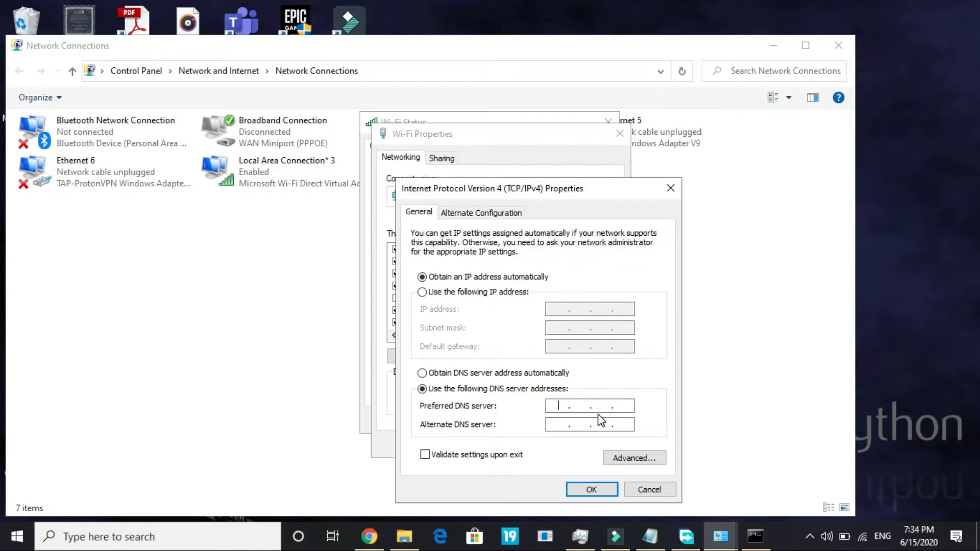
type("1.1.1.")
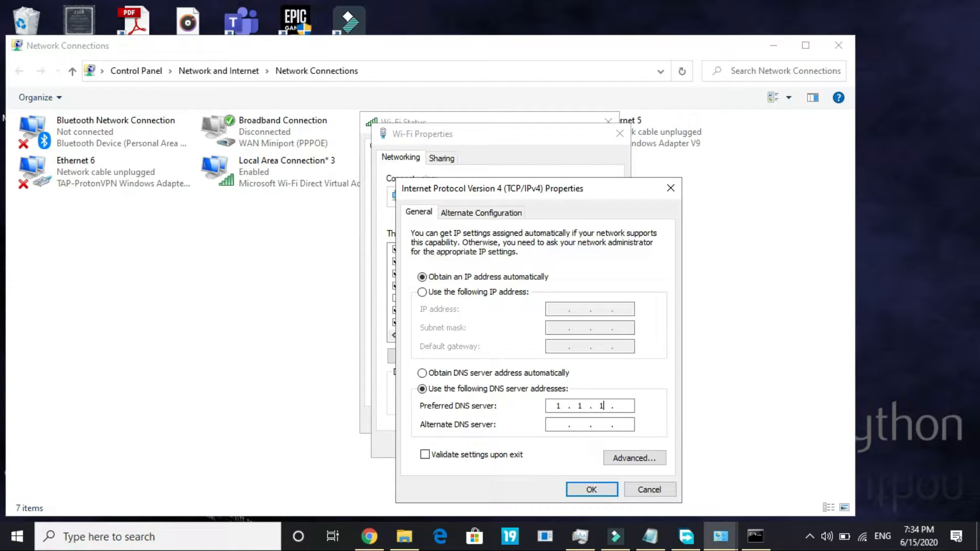
type("1")
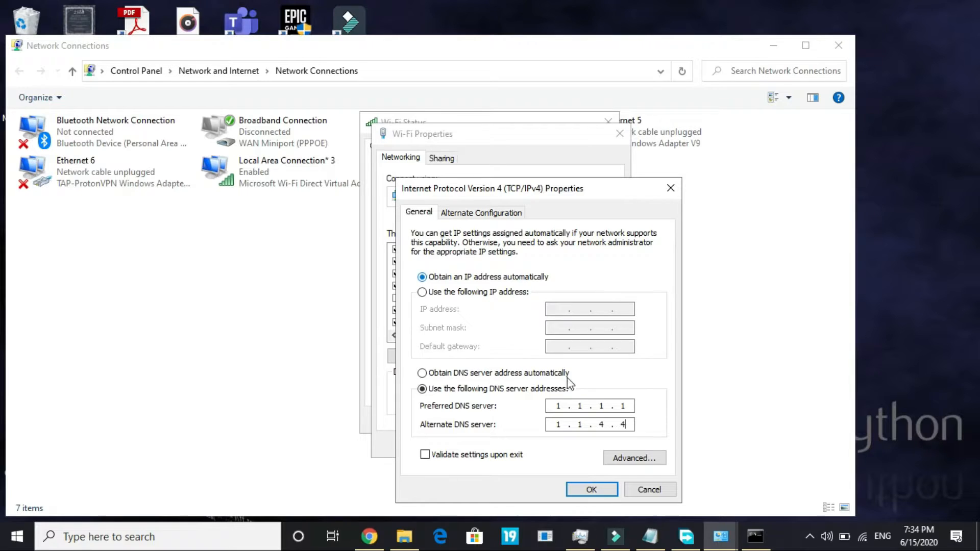
left_click(756, 536)
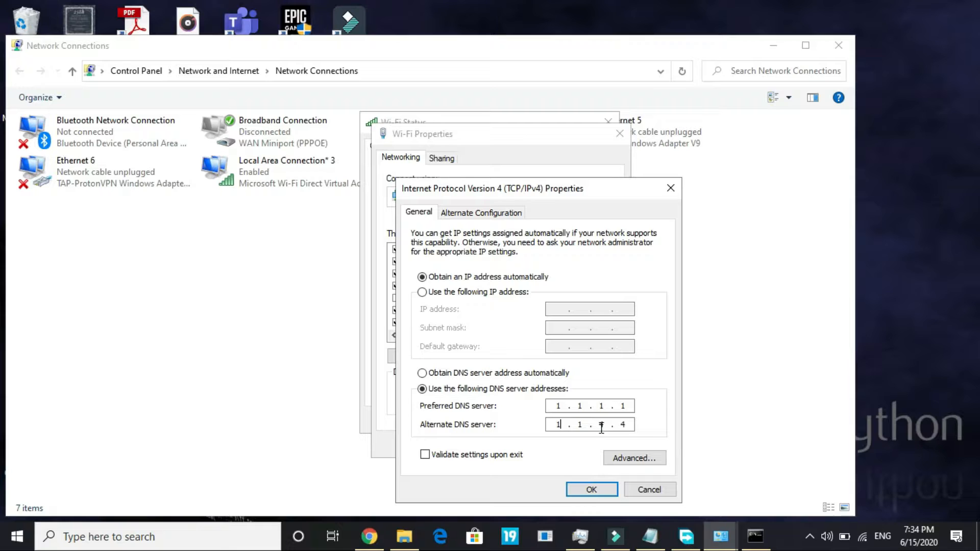
type("4")
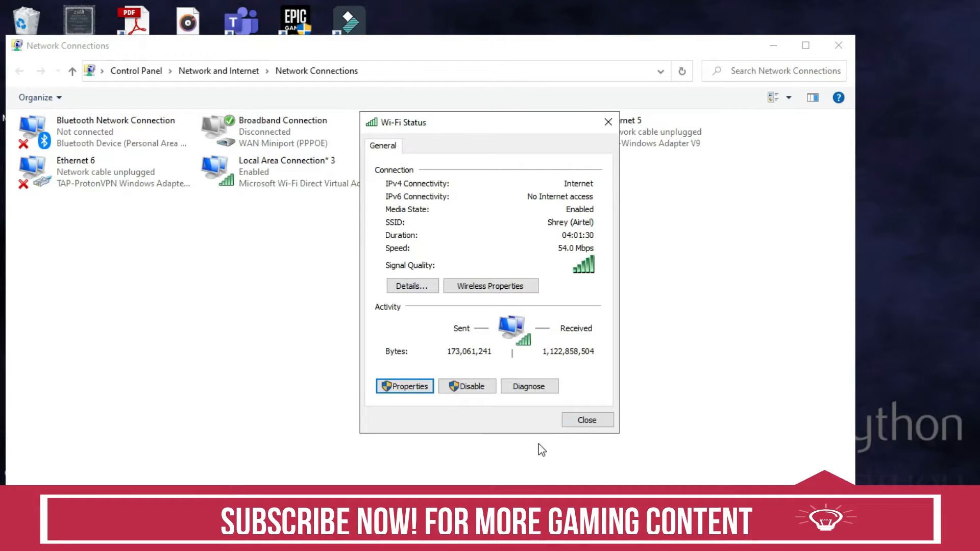
Close the Wi-Fi Status and Network Connections windows.
left_click(586, 419)
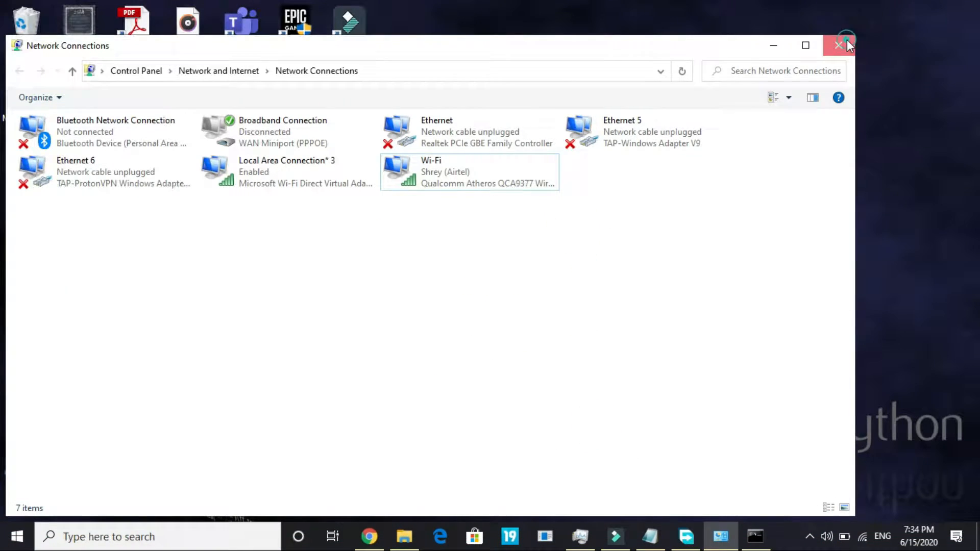
left_click(839, 45)
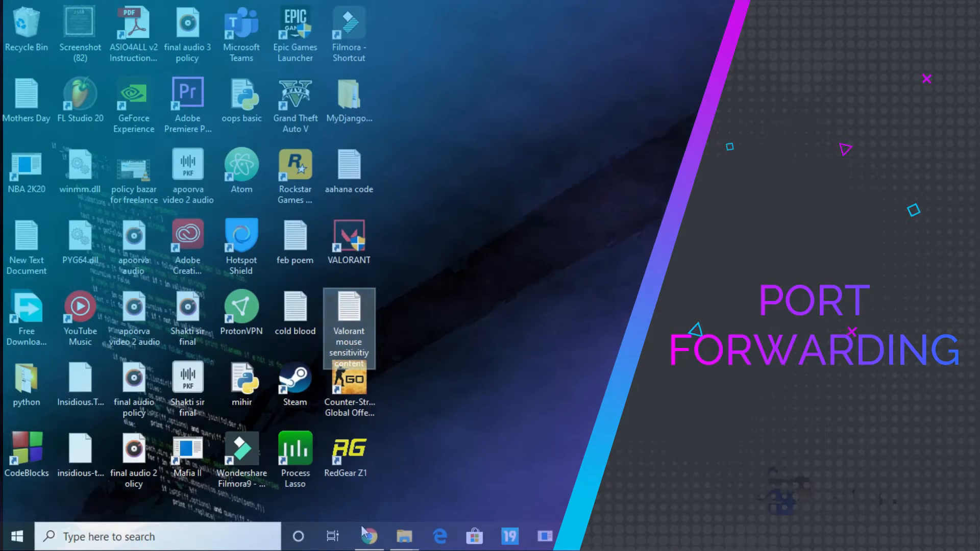
Google 'dota 2 ports' and reach portforward.com's Dota 2 TCP/UDP port list.
left_click(368, 536)
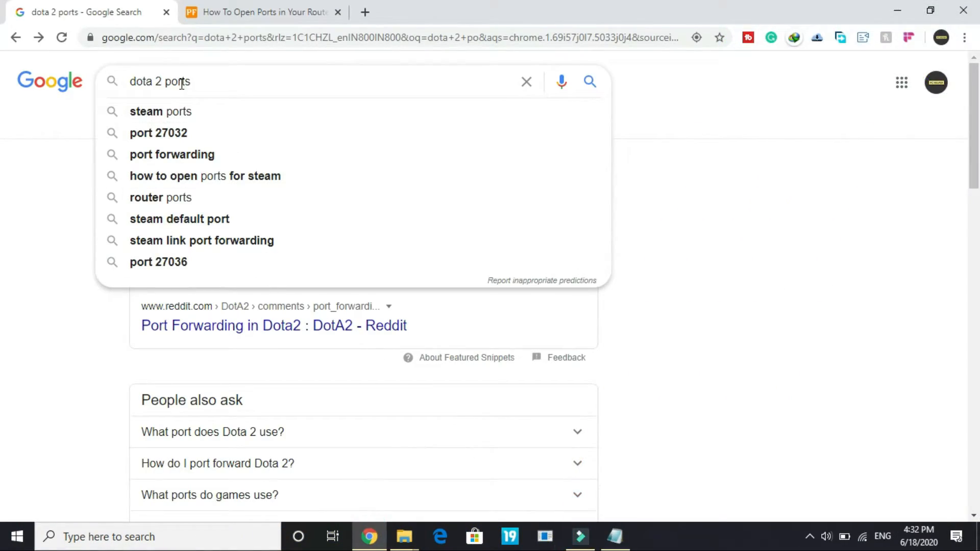
key("Return")
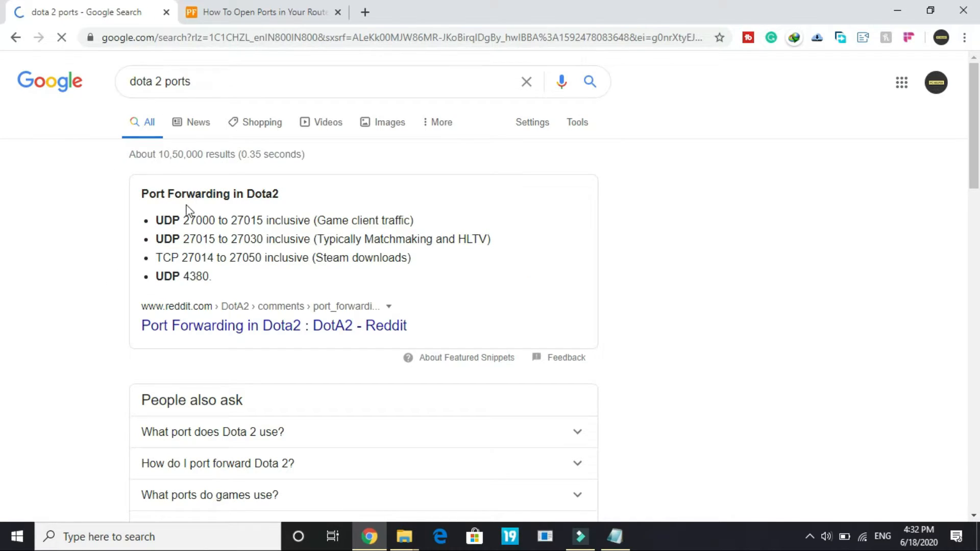
scroll("down", 3)
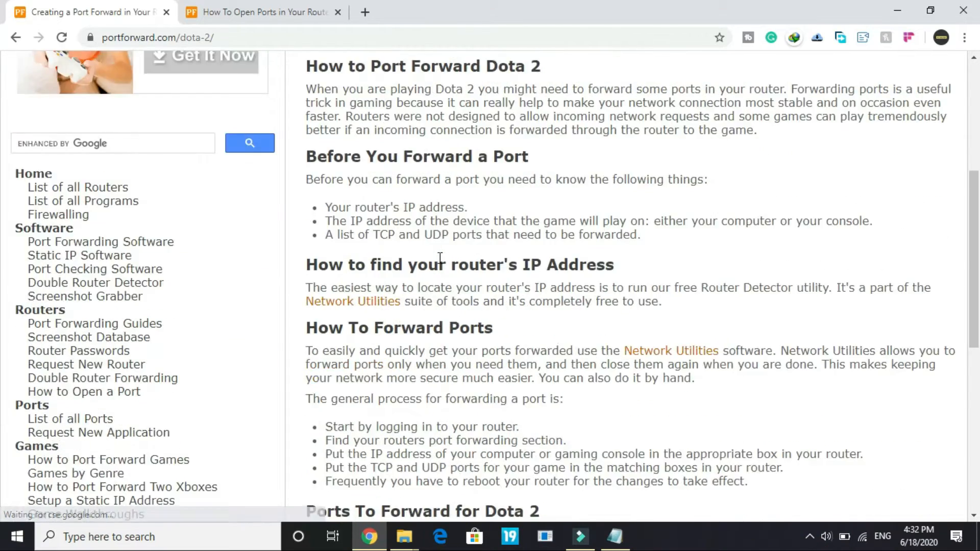
scroll("down", 3)
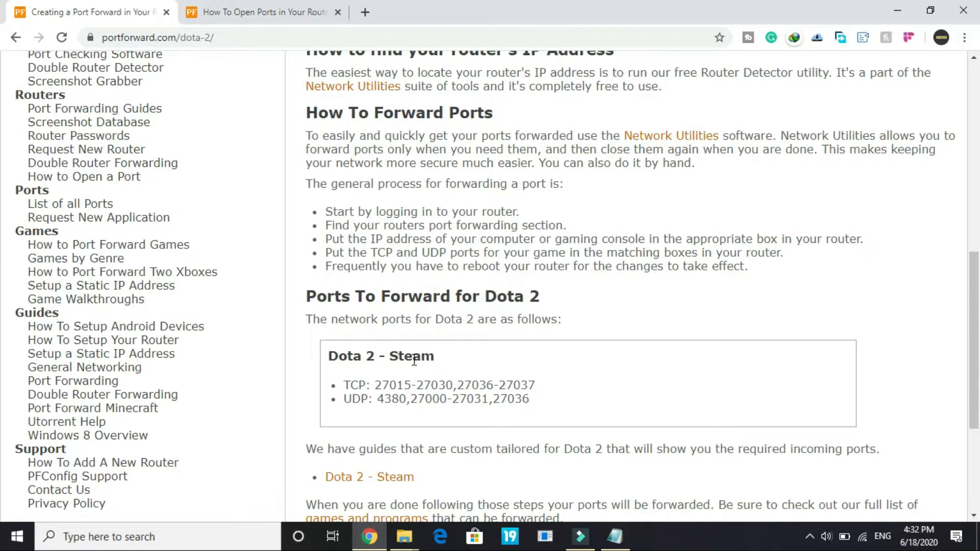
double_click(411, 356)
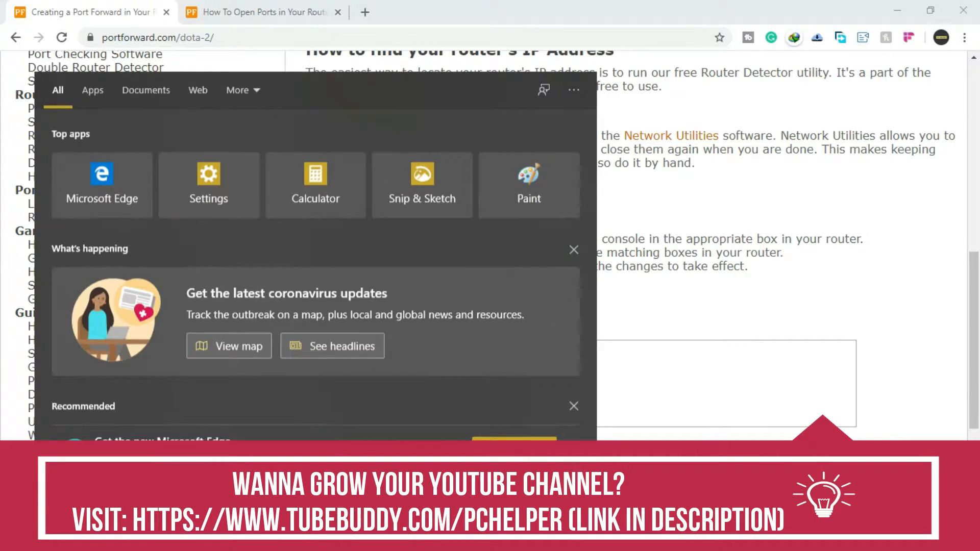
Search firewall, show Inbound Rules and start a new rule in Windows Defender Firewall.
type("firewa")
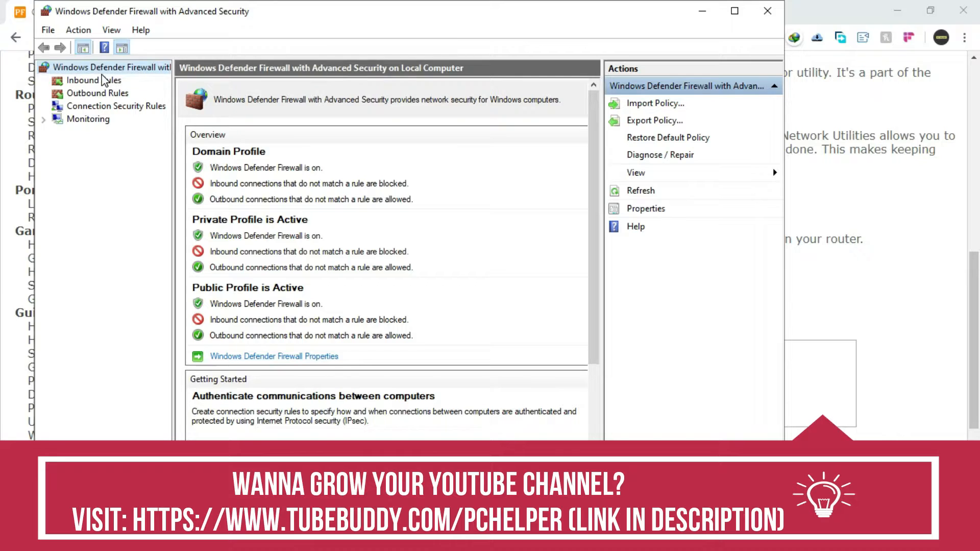
left_click(93, 80)
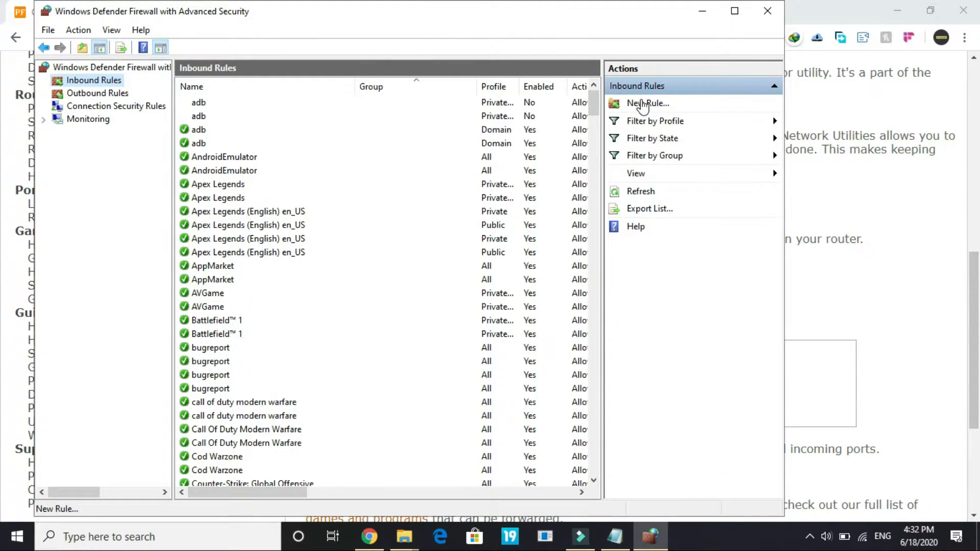
left_click(647, 103)
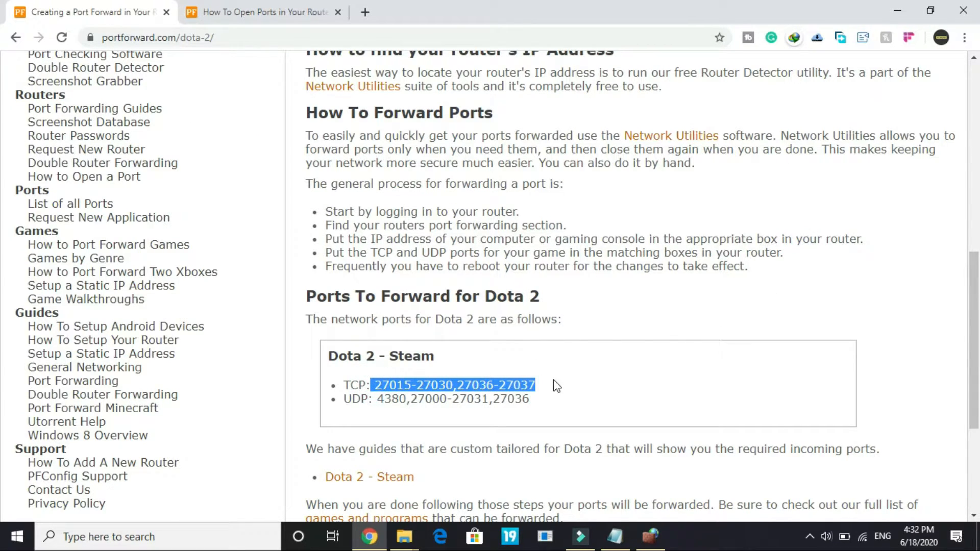
mouse_move(577, 385)
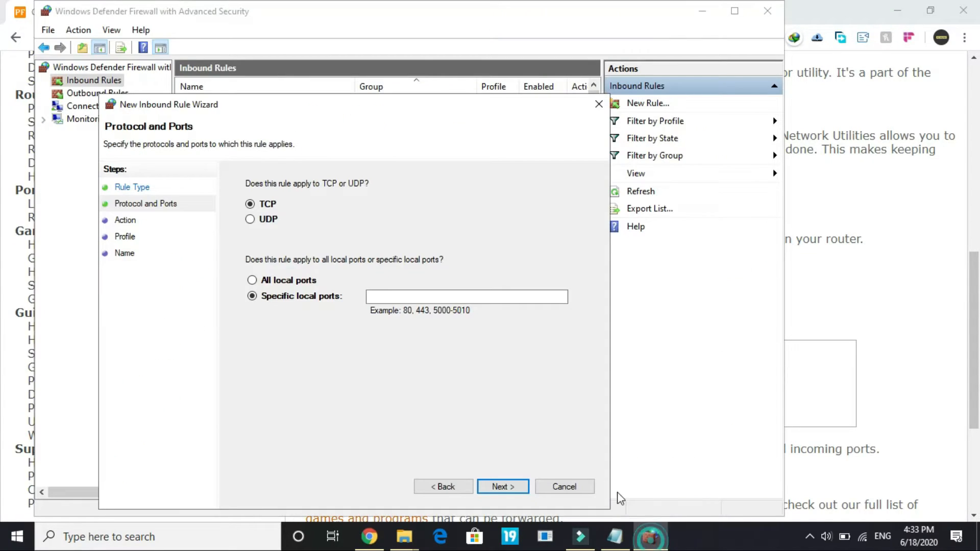
left_click(467, 296)
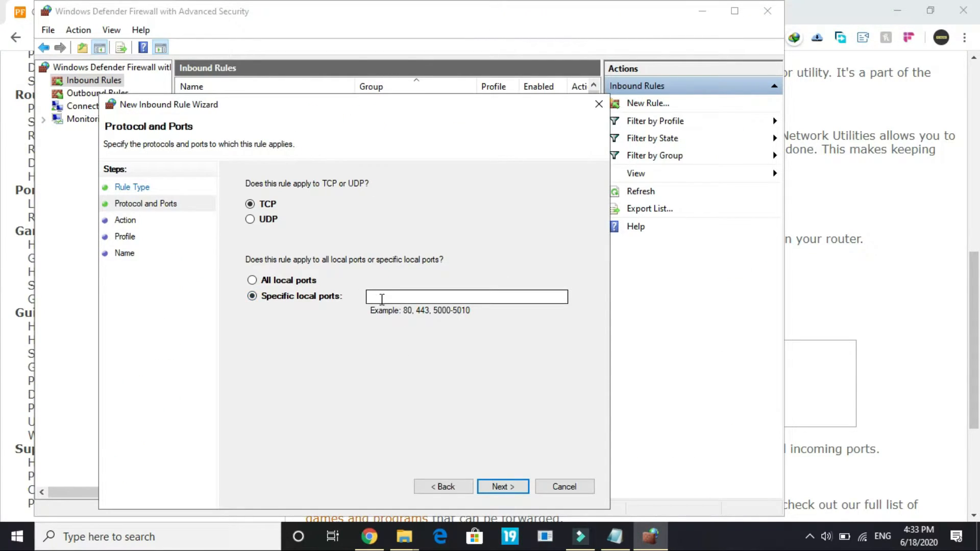
type("27015-27030,27036-27037")
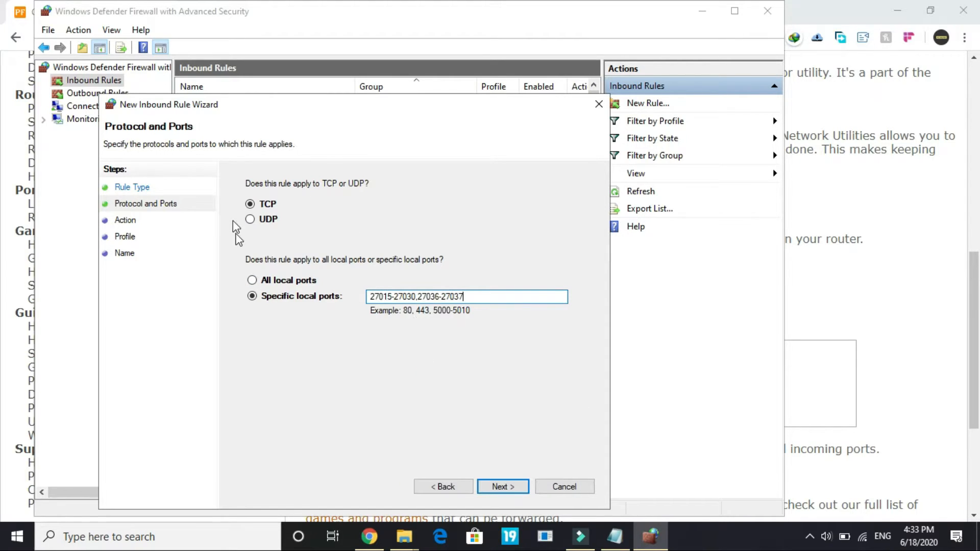
left_click(503, 486)
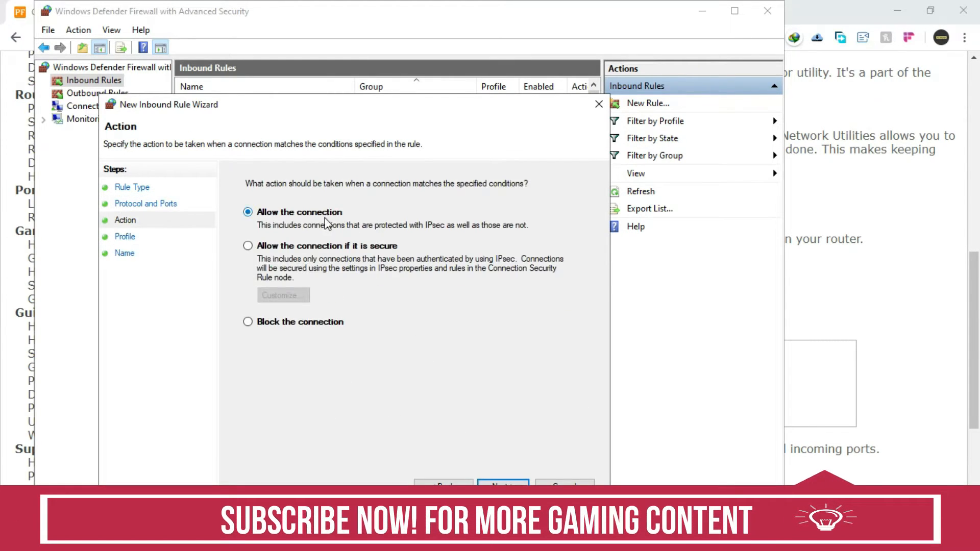
left_click(502, 486)
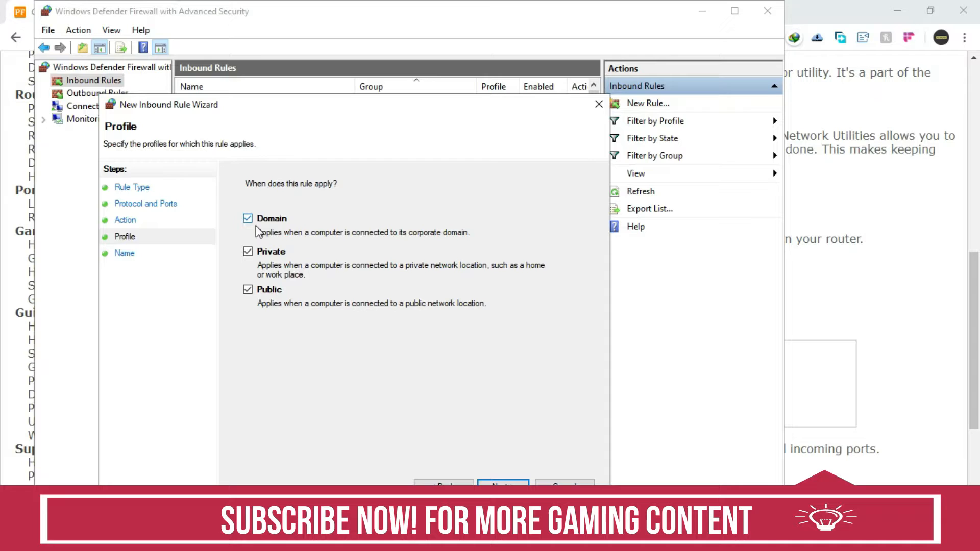
mouse_move(248, 219)
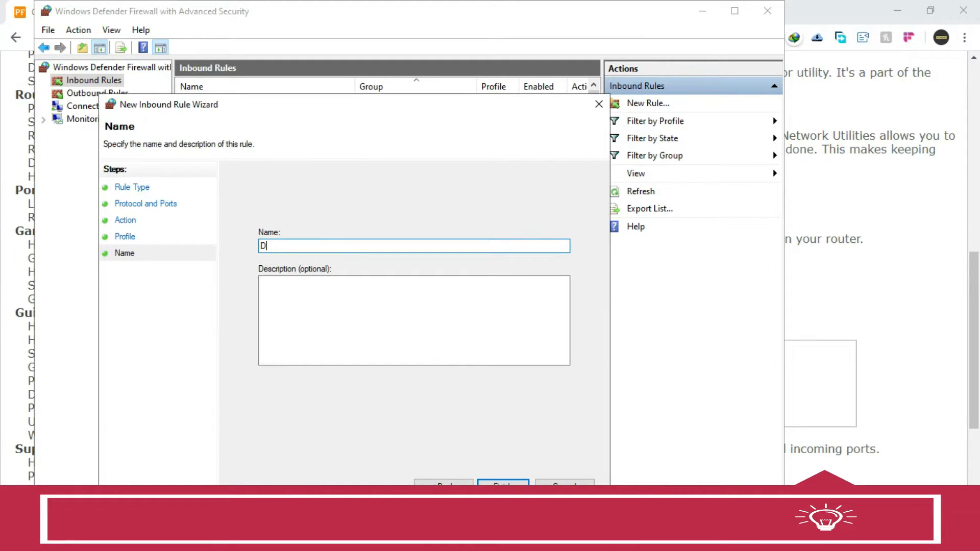
Name the rule Dota 2 and finish creating it.
type("o")
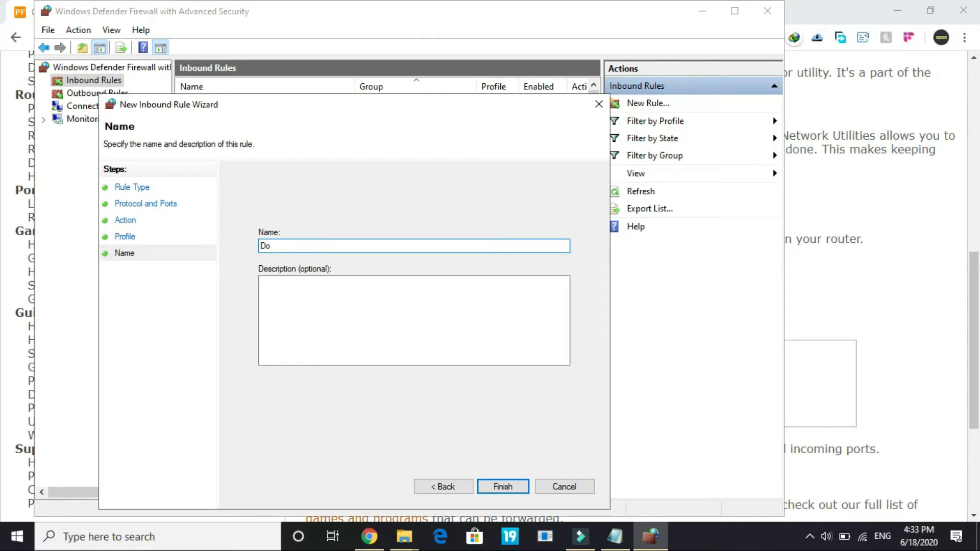
type("ta 2")
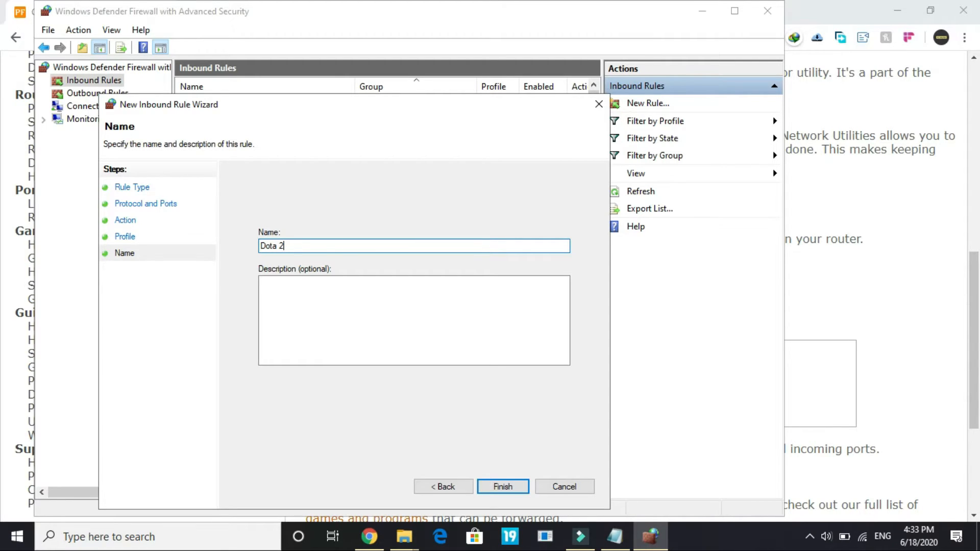
left_click(502, 487)
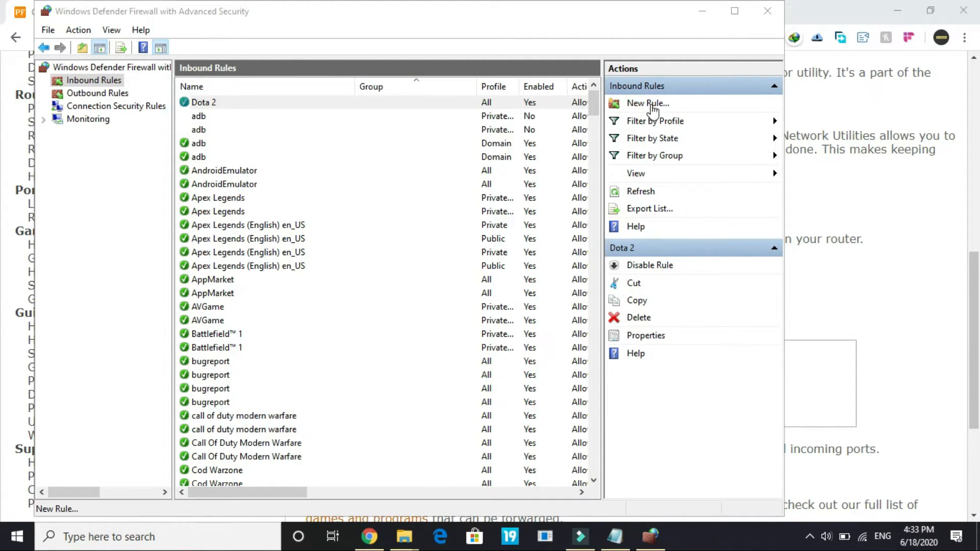
left_click(647, 103)
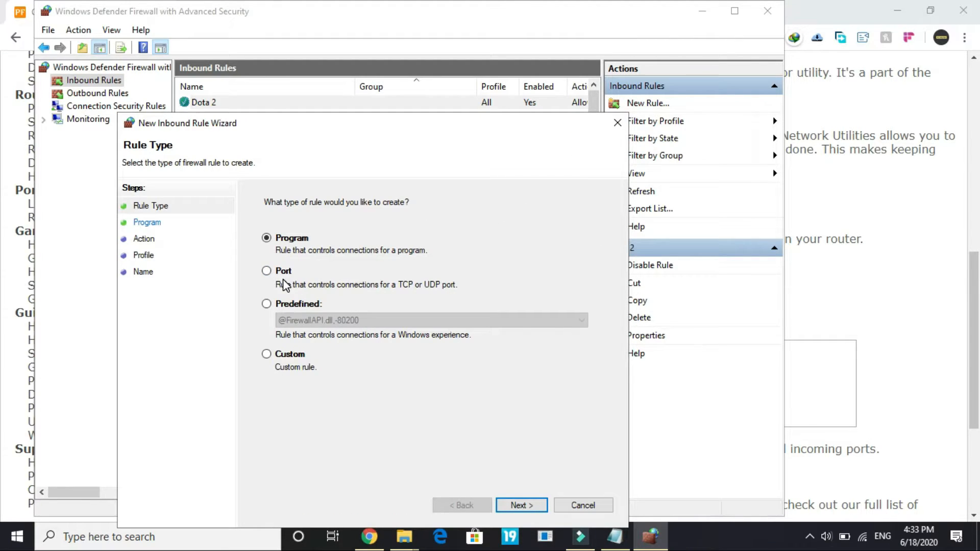
left_click(522, 505)
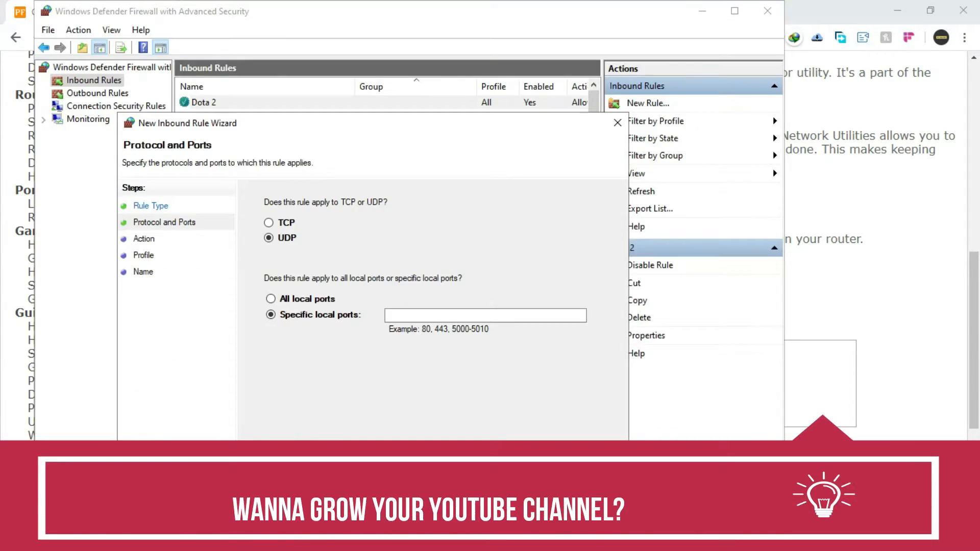
type("4380,27000-27031,27036")
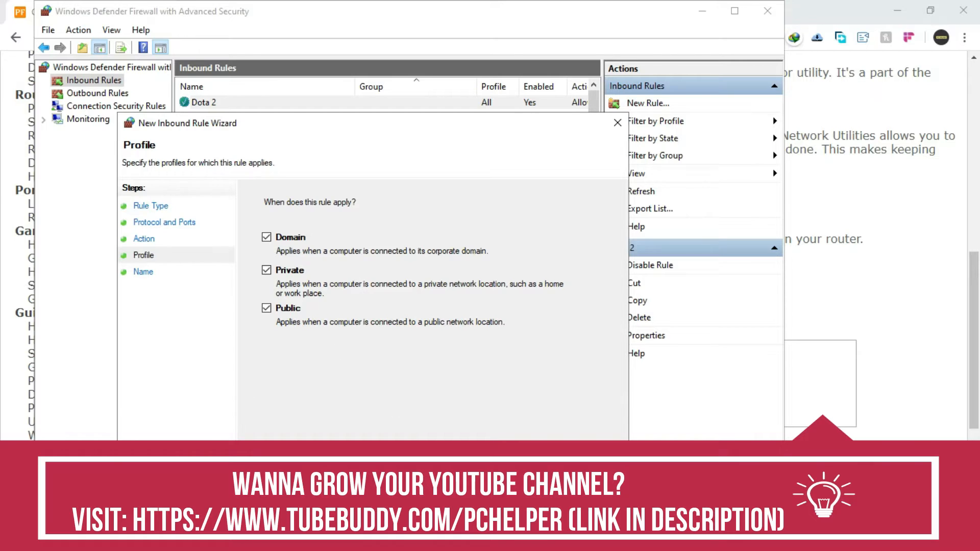
Name the UDP rule Dota 2 and finish creating it.
type("D")
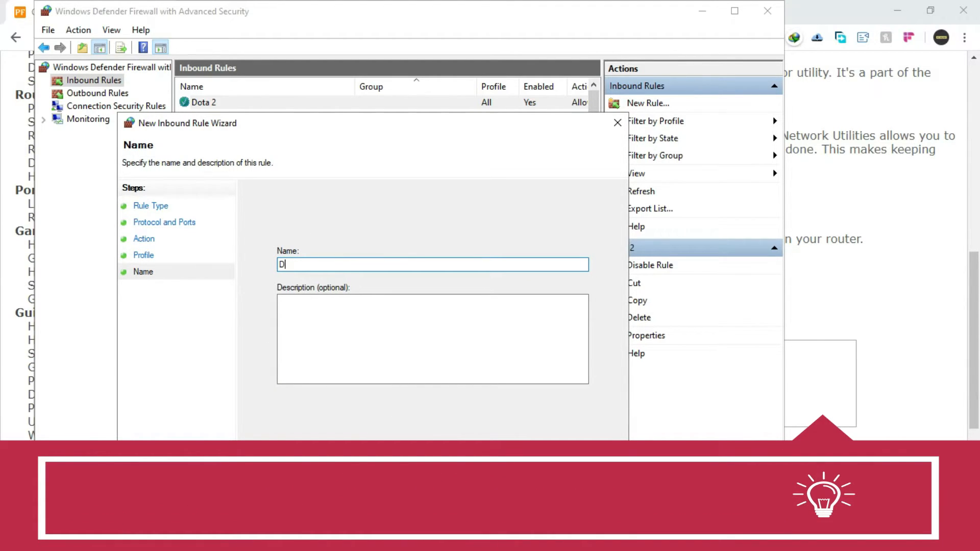
type("ota 2")
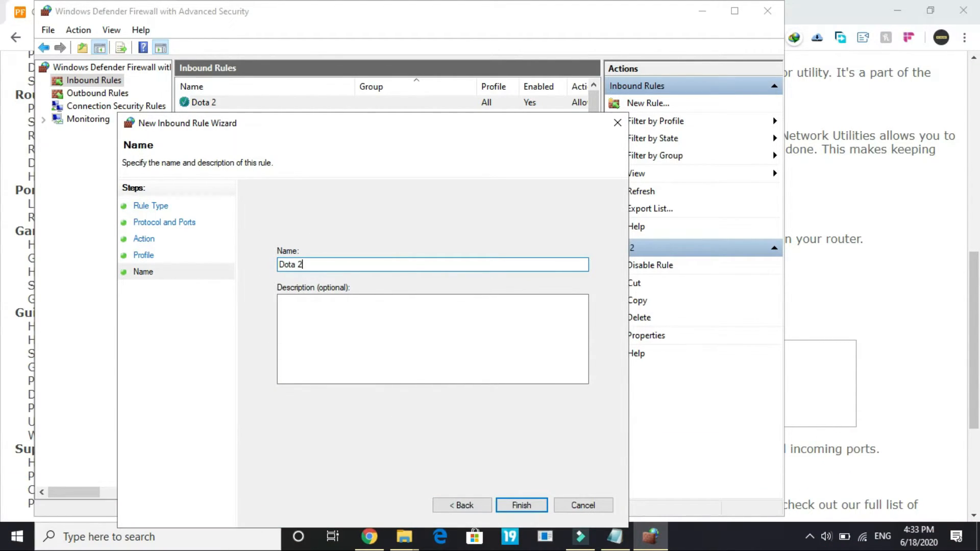
left_click(521, 505)
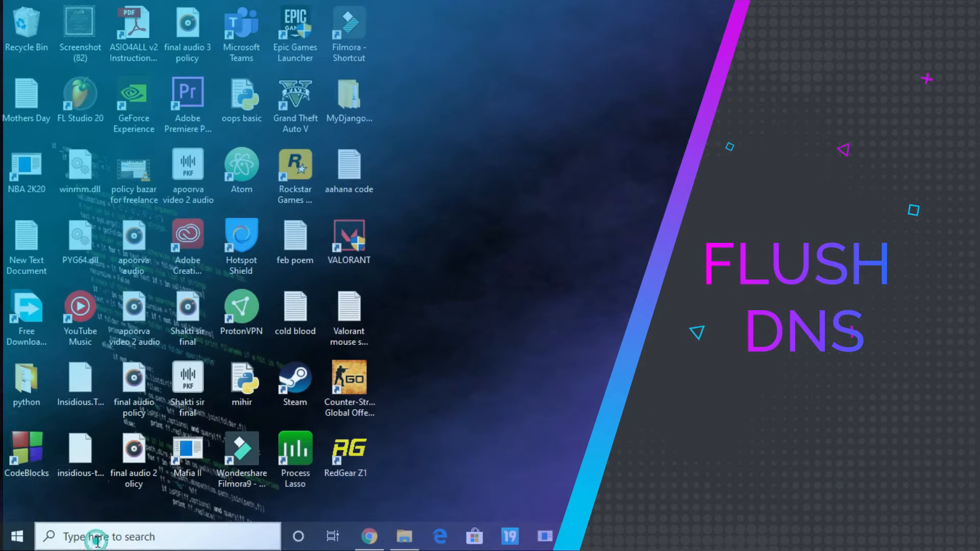
Search 'cmd' so Command Prompt appears as the best match.
type("cmd")
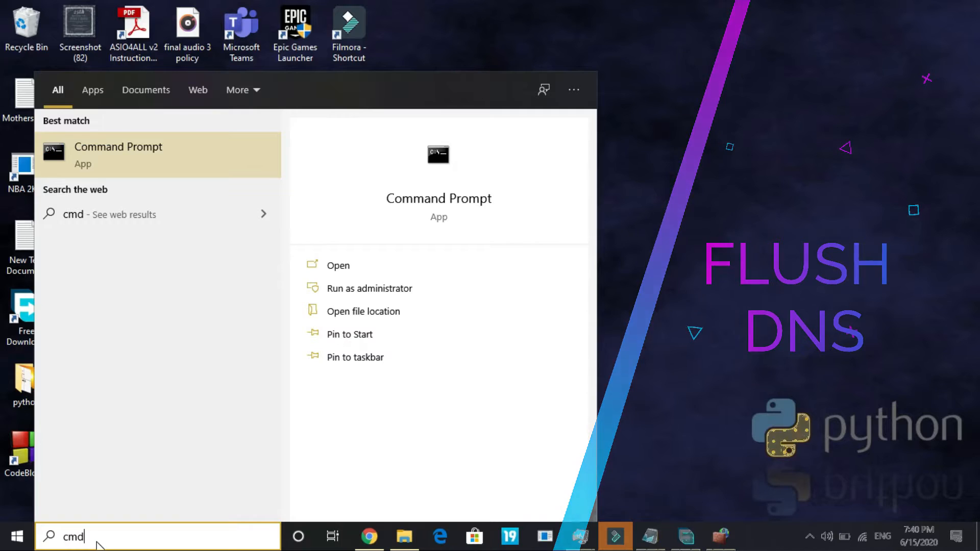
Run ipconfig /flushdns in Command Prompt, then close the window.
left_click(338, 266)
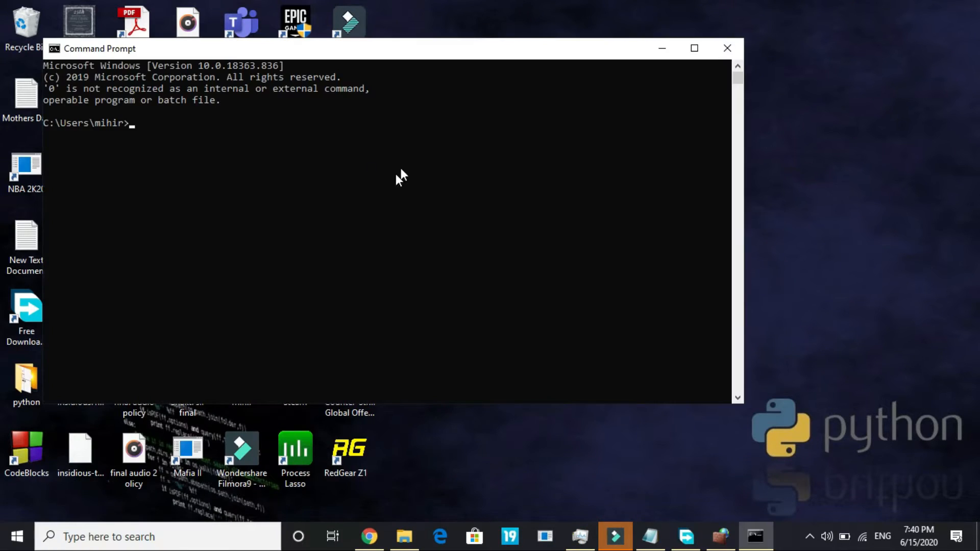
type("ipco")
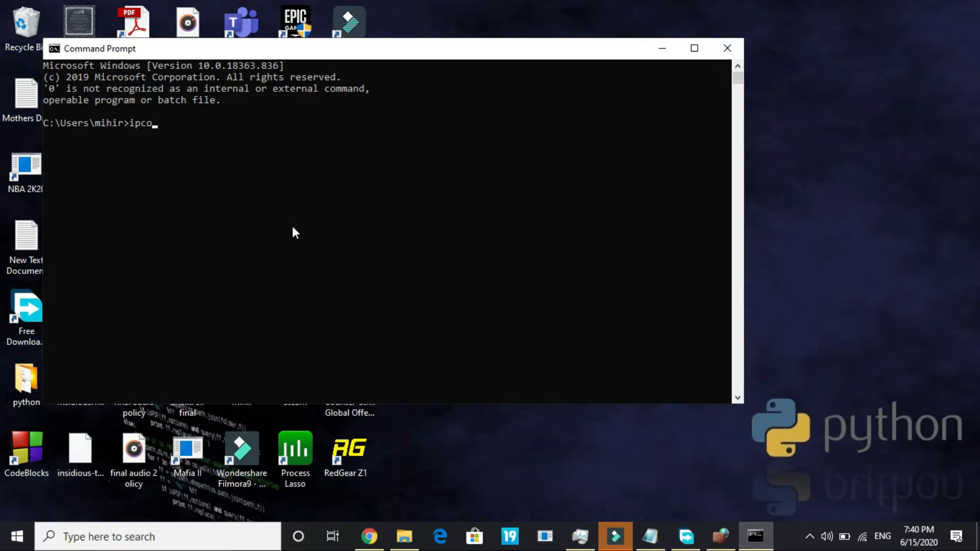
type("nf")
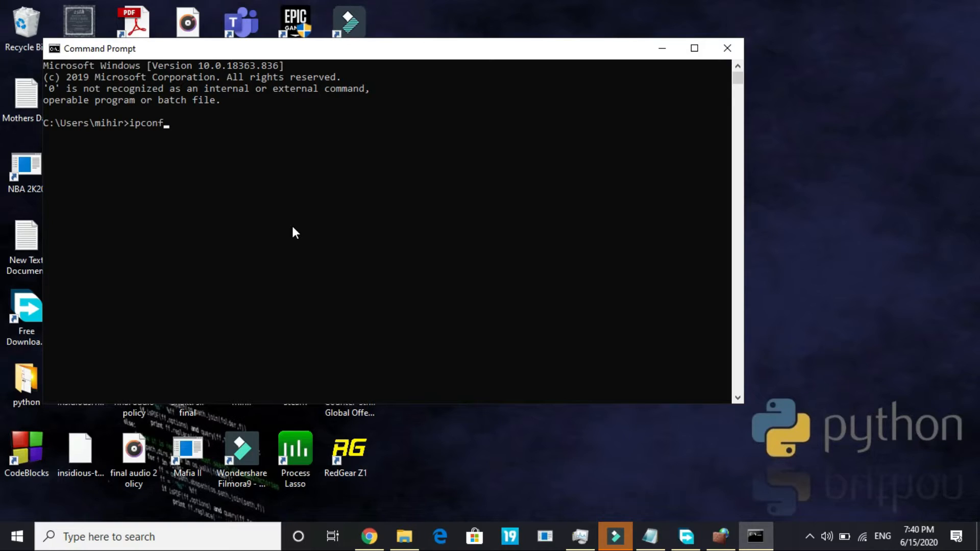
type("ig /")
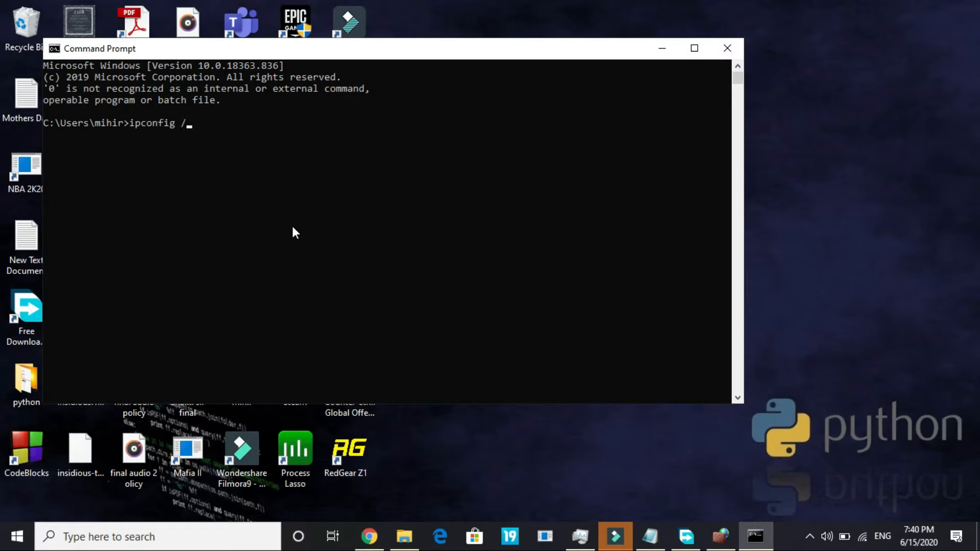
type("fl")
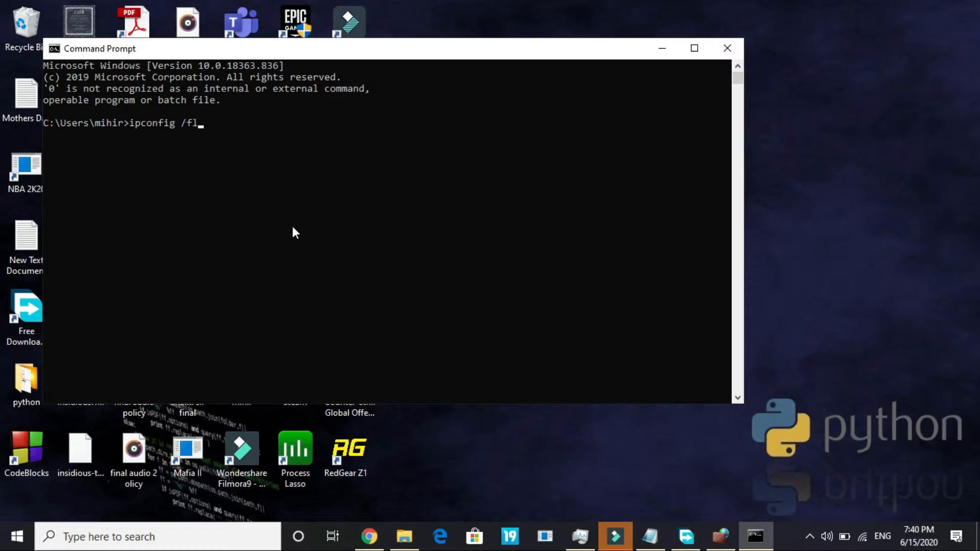
type("ushdns")
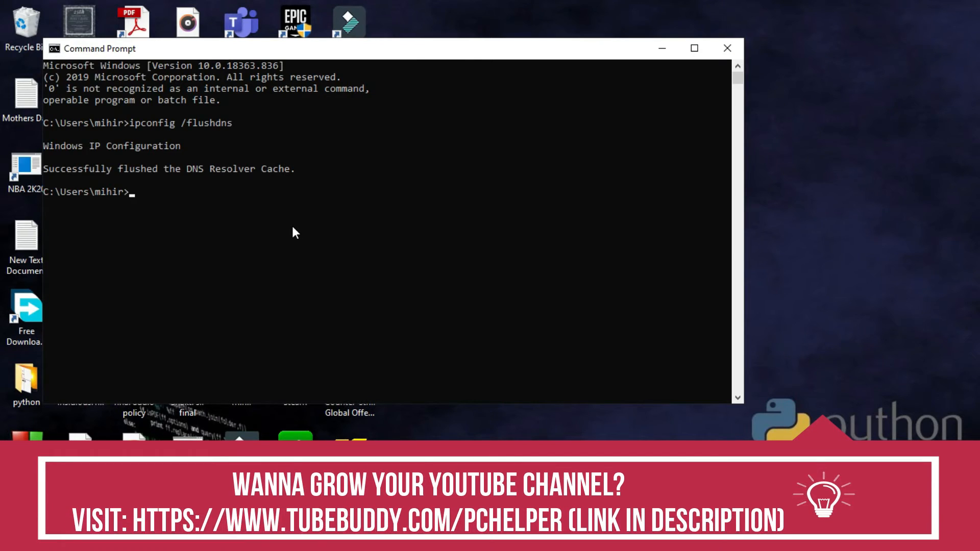
mouse_move(255, 181)
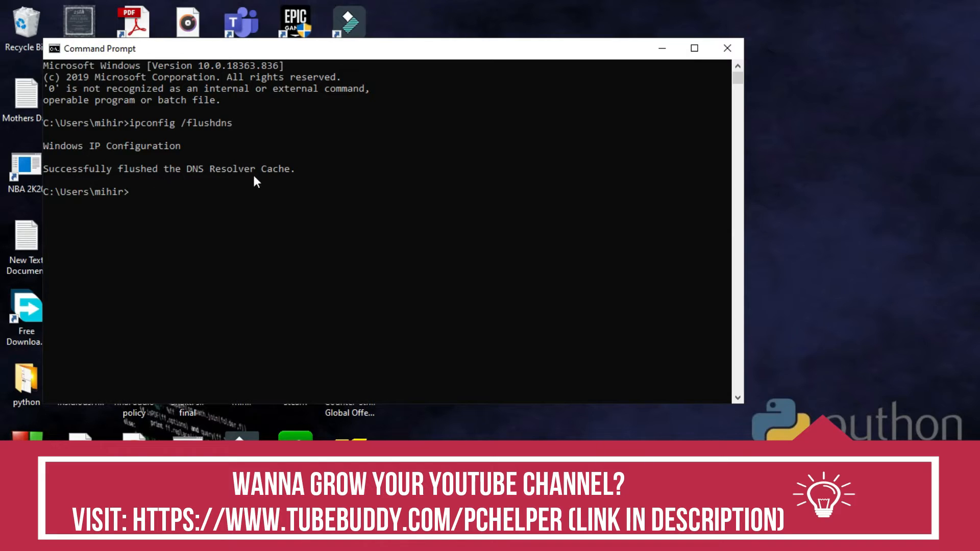
mouse_move(478, 172)
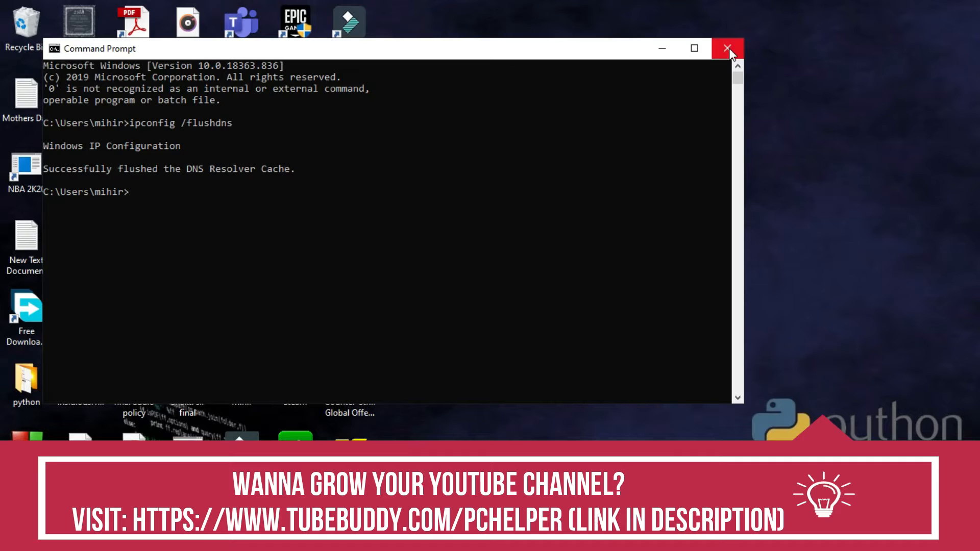
mouse_move(727, 49)
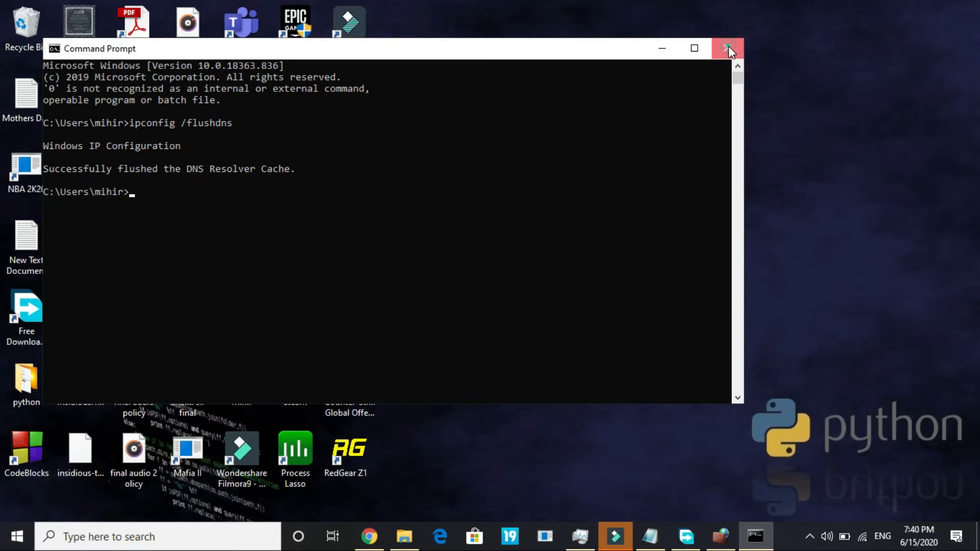
left_click(727, 49)
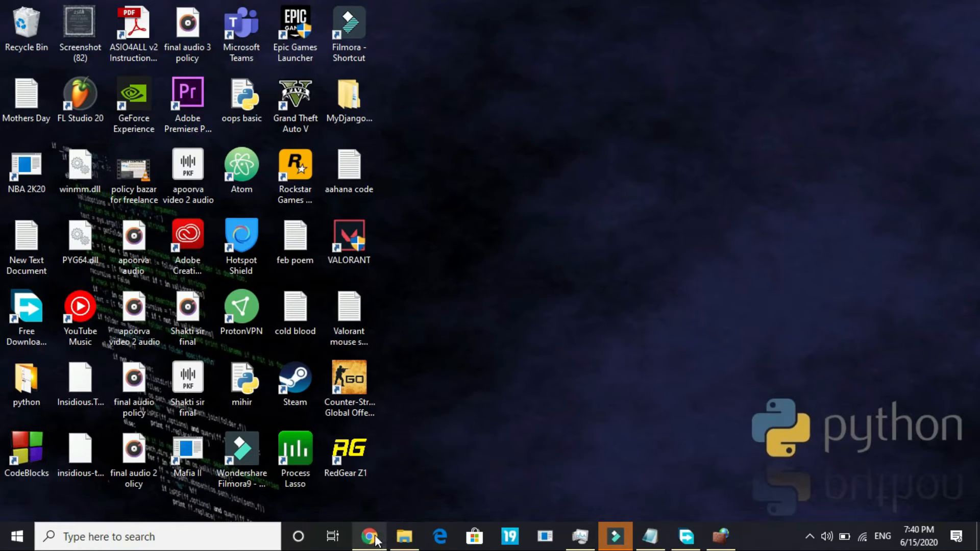
Return to the Razer Cortex Game Booster video in Chrome, clearing an accidental select-all.
left_click(368, 536)
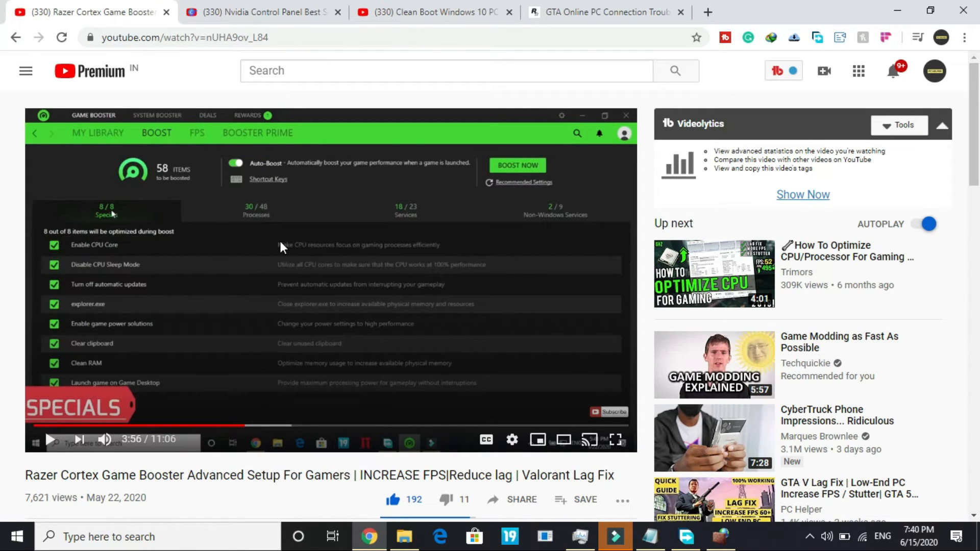
scroll("down", 3)
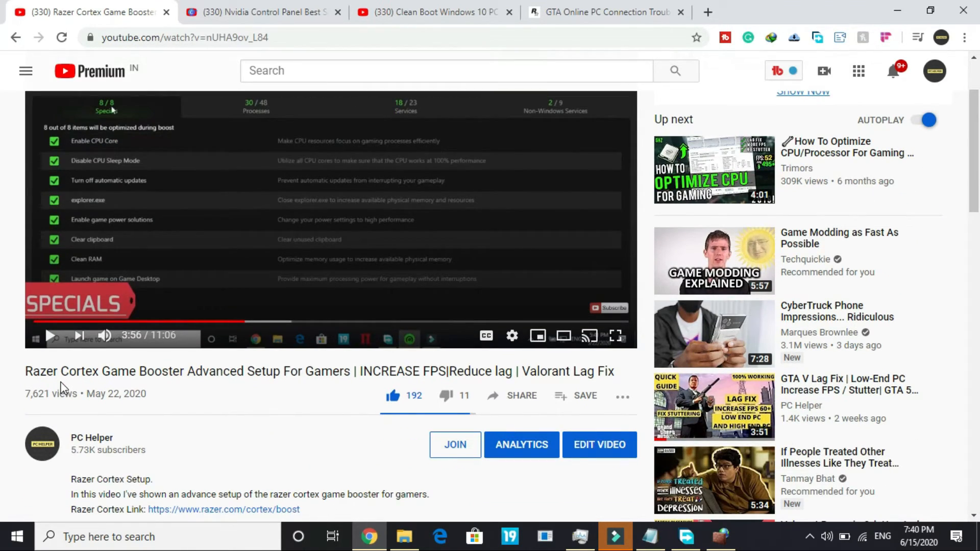
key("ctrl+a")
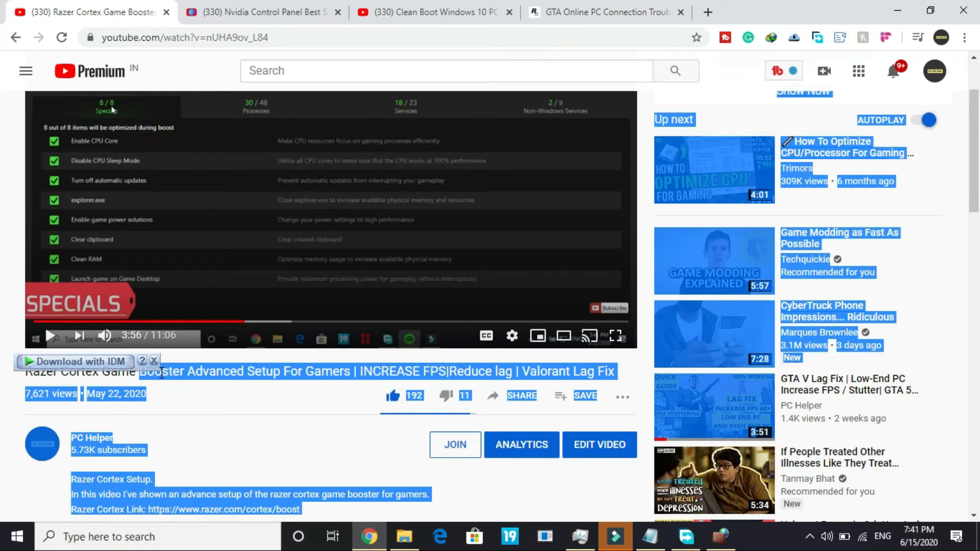
left_click(226, 407)
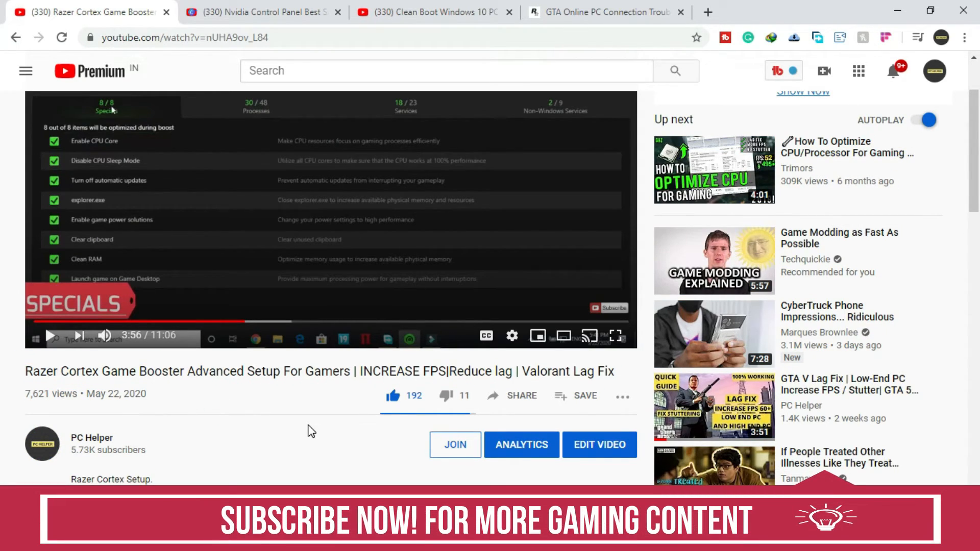
scroll("up", 3)
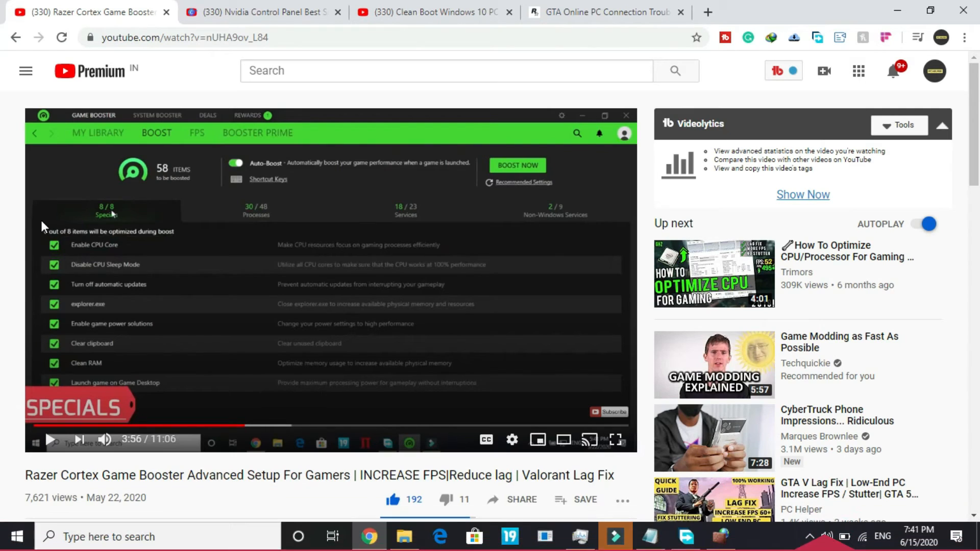
mouse_move(174, 229)
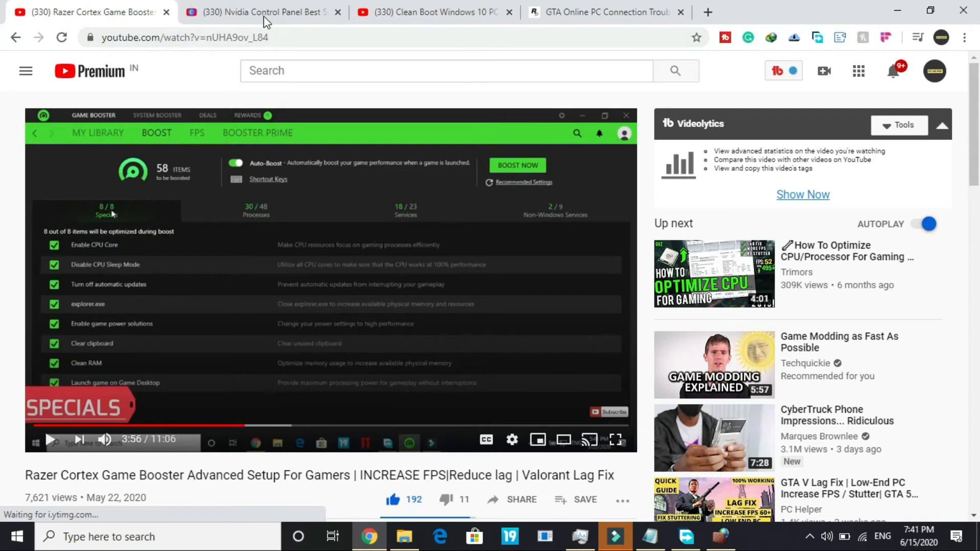
left_click(256, 12)
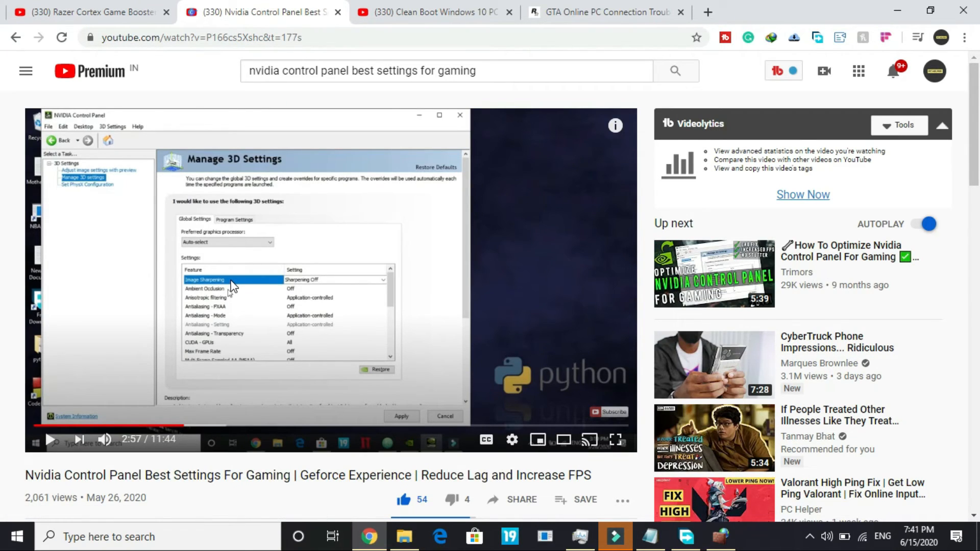
mouse_move(65, 498)
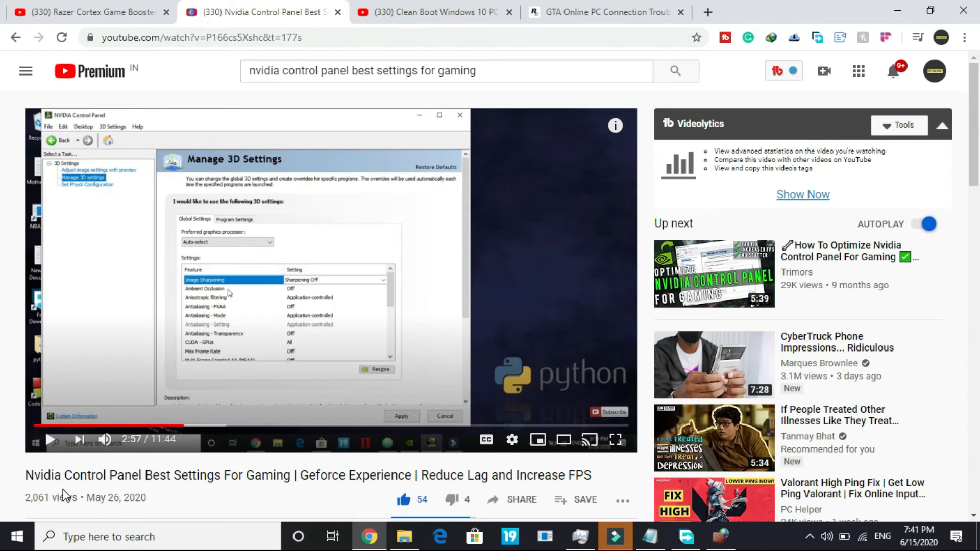
mouse_move(161, 492)
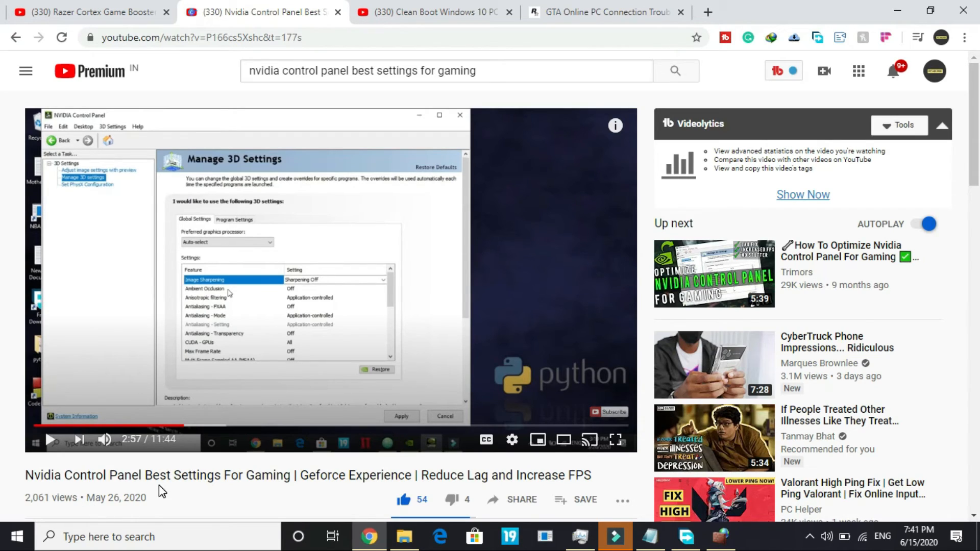
mouse_move(359, 247)
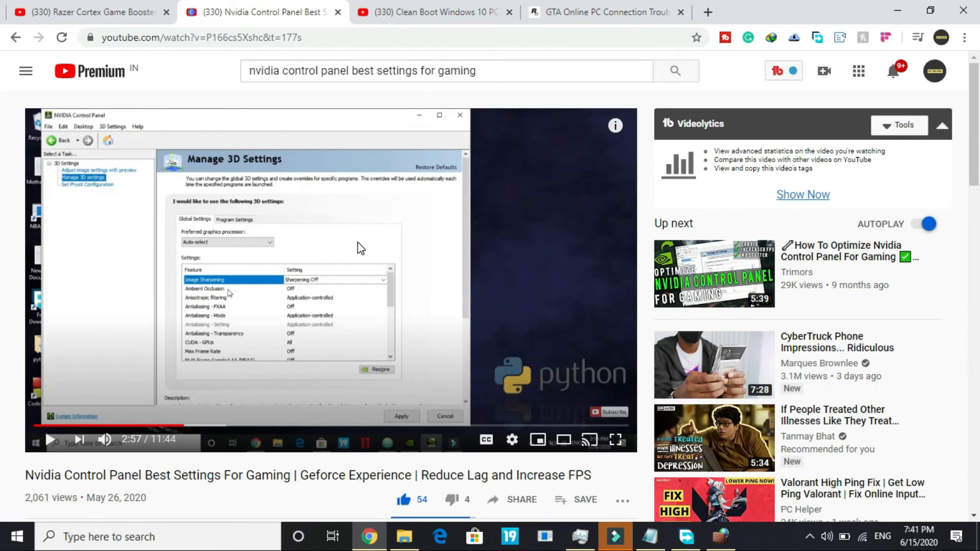
left_click(91, 13)
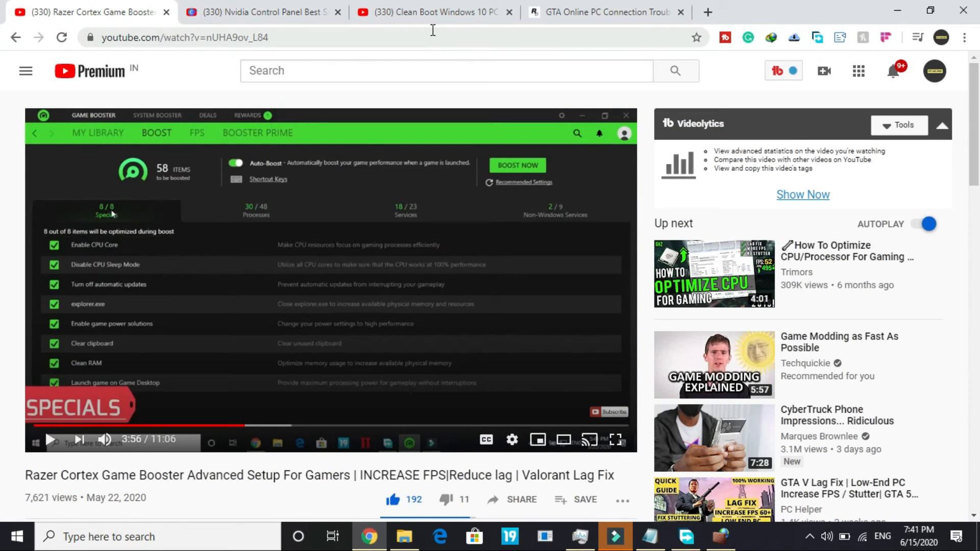